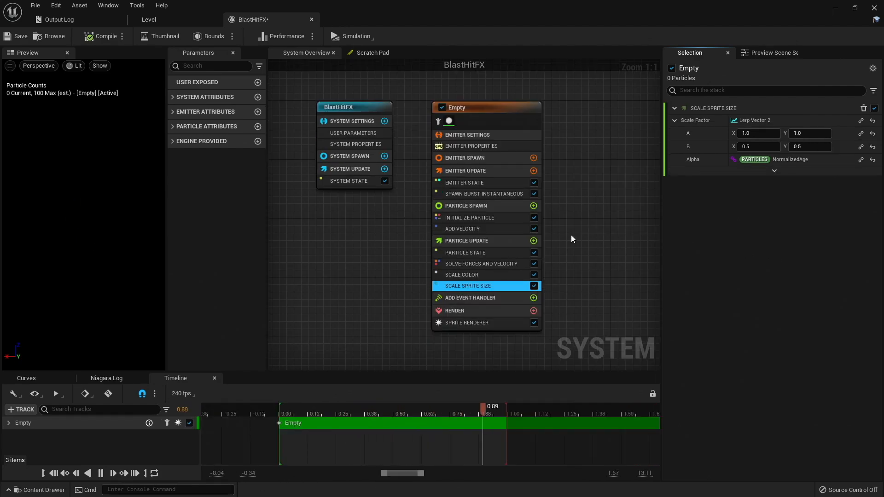
- Create a new Blast folder and open it
{"action": "left_click", "coordinate": [467, 240]}
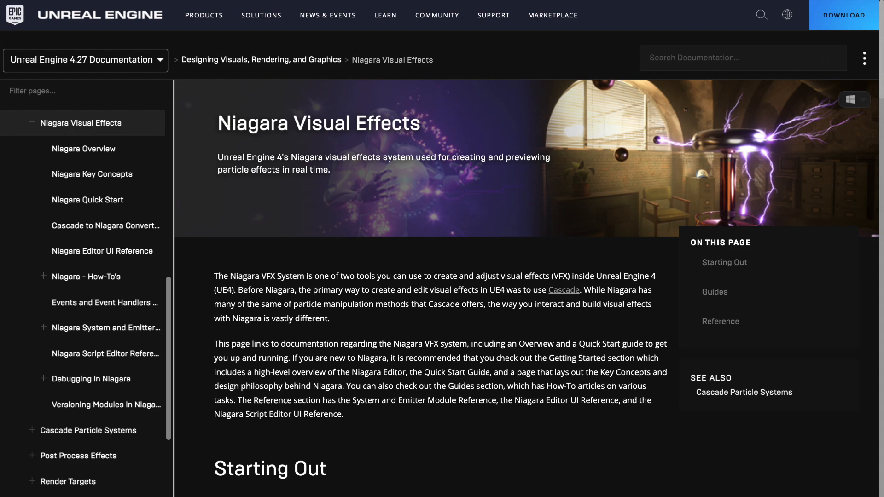
{"action": "left_click", "coordinate": [83, 149]}
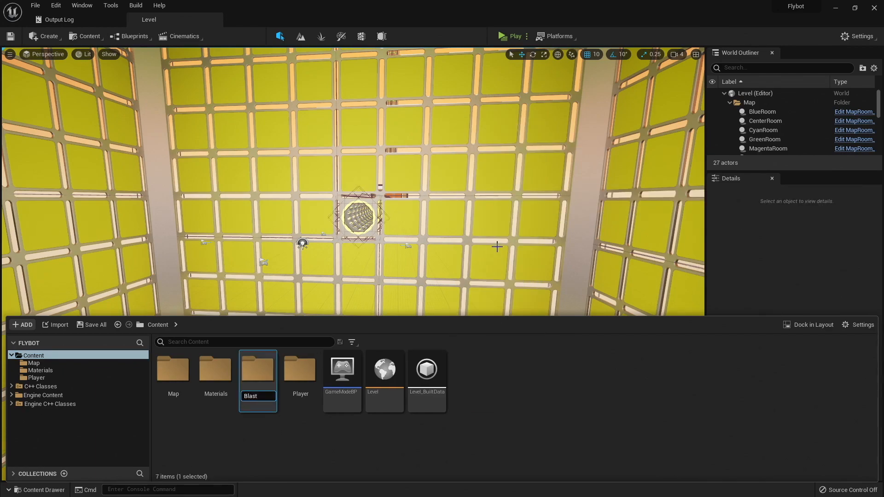
{"action": "double_click", "coordinate": [257, 369]}
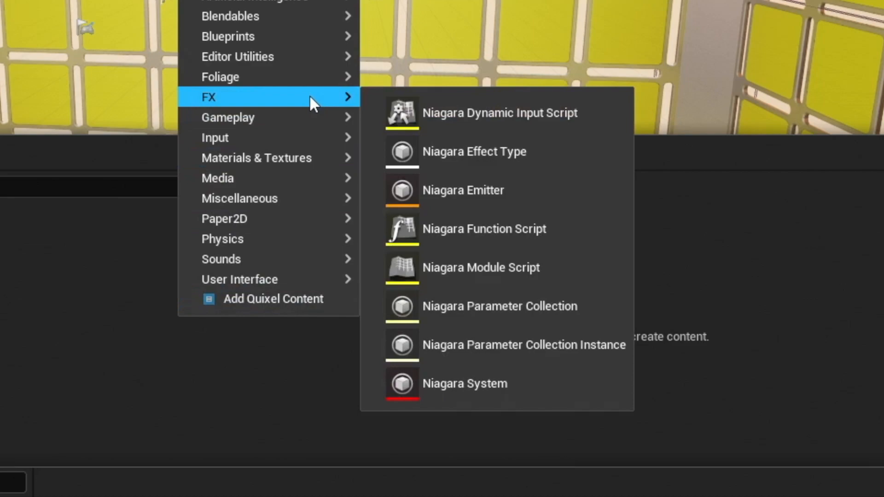
{"action": "mouse_move", "coordinate": [512, 395]}
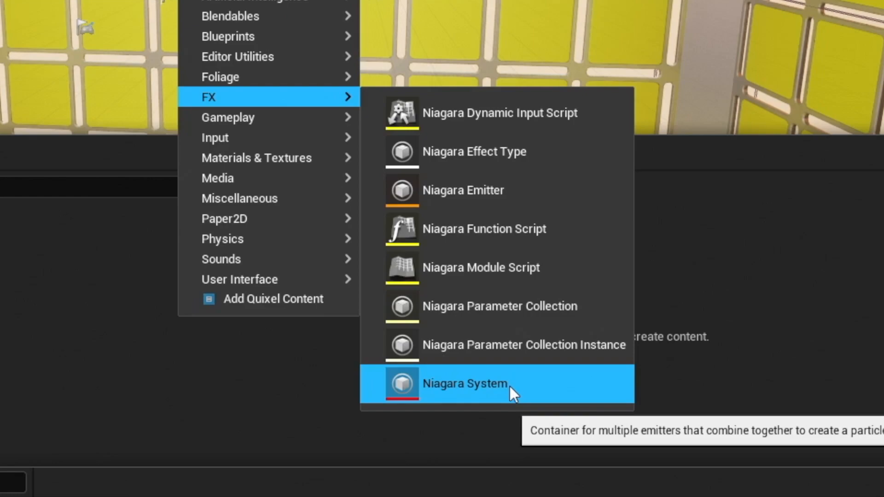
- Add an empty Niagara System asset named BlastFlyFX in the Blast folder
{"action": "left_click", "coordinate": [464, 383]}
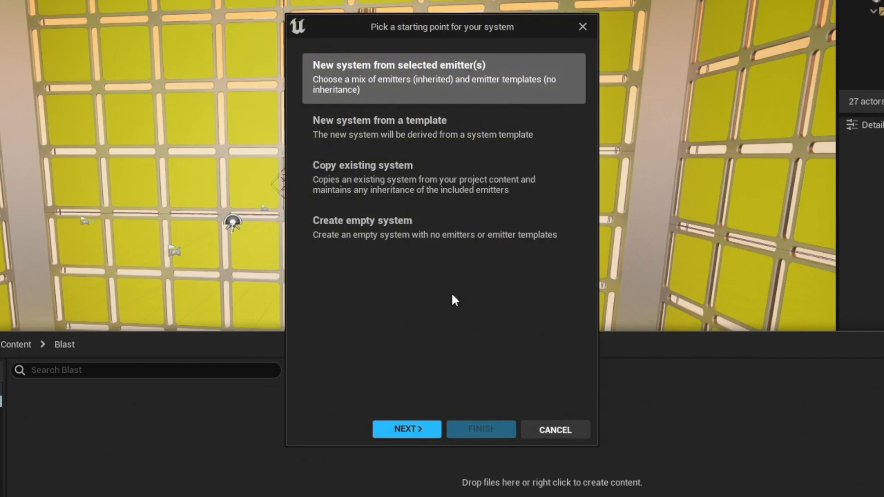
{"action": "left_click", "coordinate": [362, 227]}
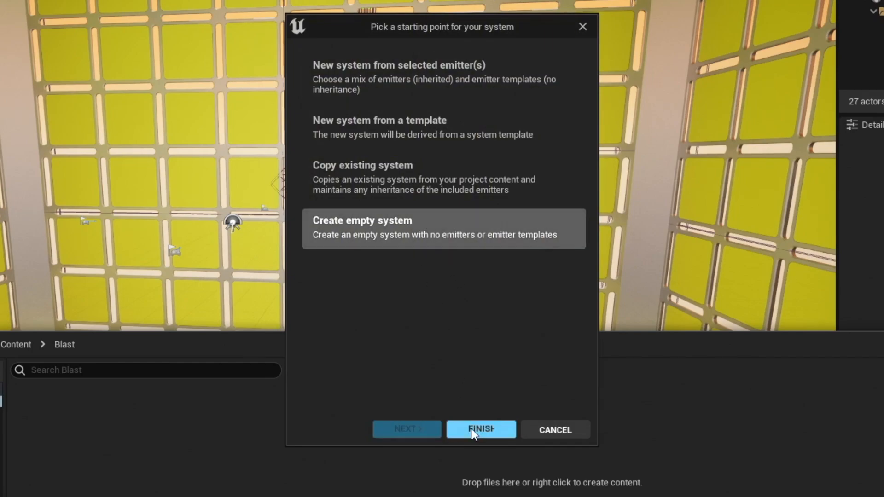
{"action": "left_click", "coordinate": [481, 429]}
{"action": "type", "text": "BlastFlyFX"}
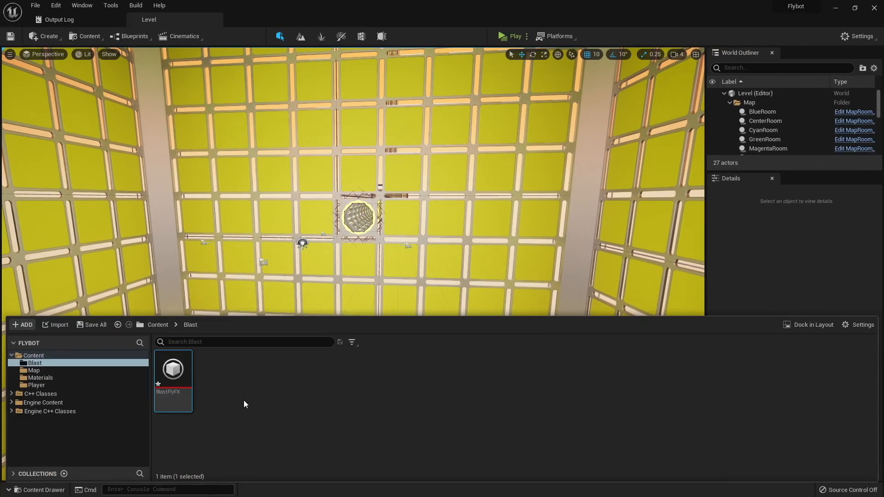
{"action": "mouse_move", "coordinate": [173, 370]}
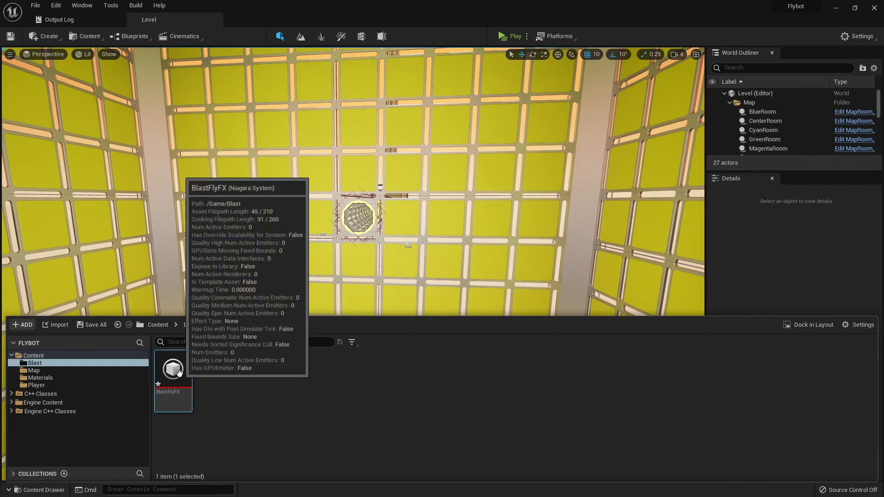
- Open BlastFlyFX and set the System Update Loop Behavior to Once
{"action": "double_click", "coordinate": [173, 369]}
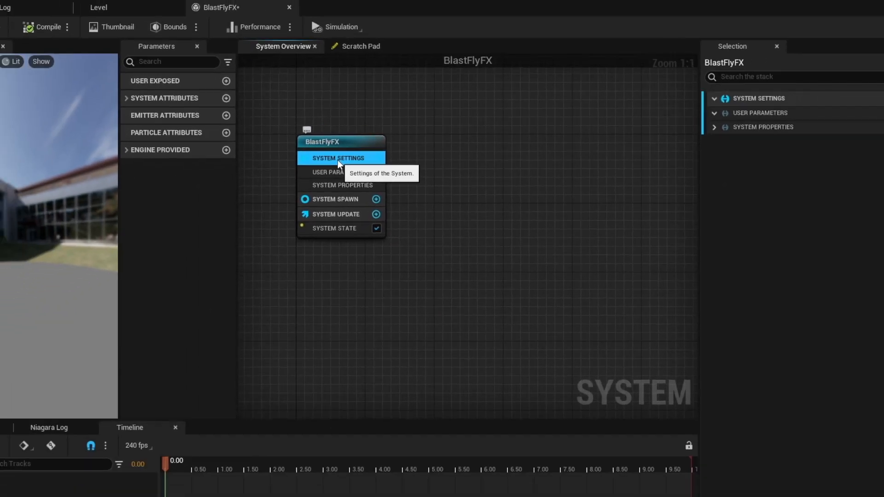
{"action": "left_click", "coordinate": [342, 185]}
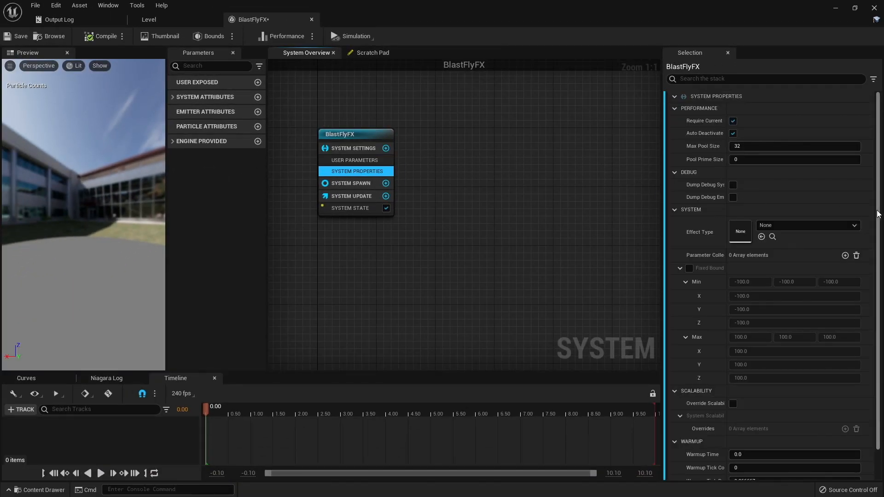
{"action": "left_click", "coordinate": [351, 183]}
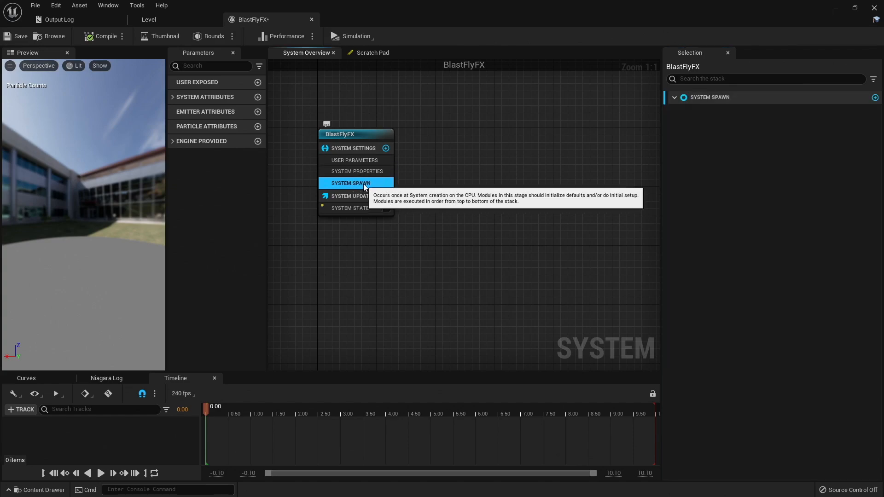
{"action": "left_click", "coordinate": [351, 196]}
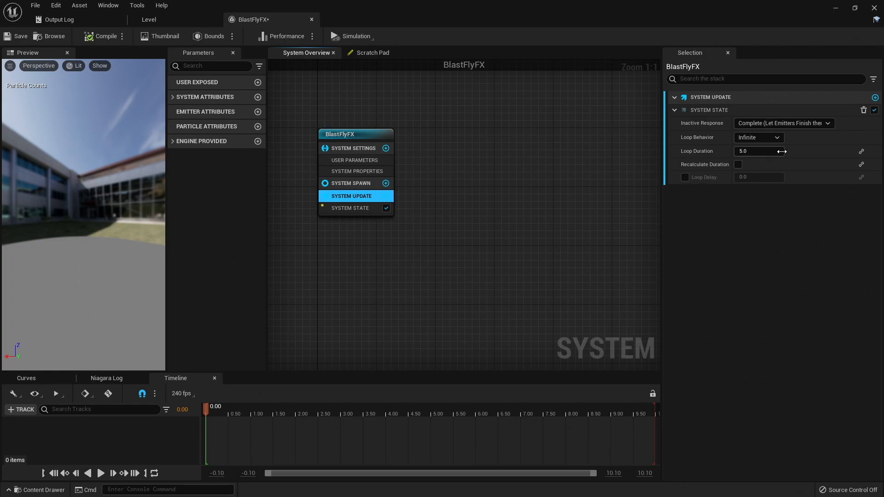
{"action": "mouse_move", "coordinate": [808, 137]}
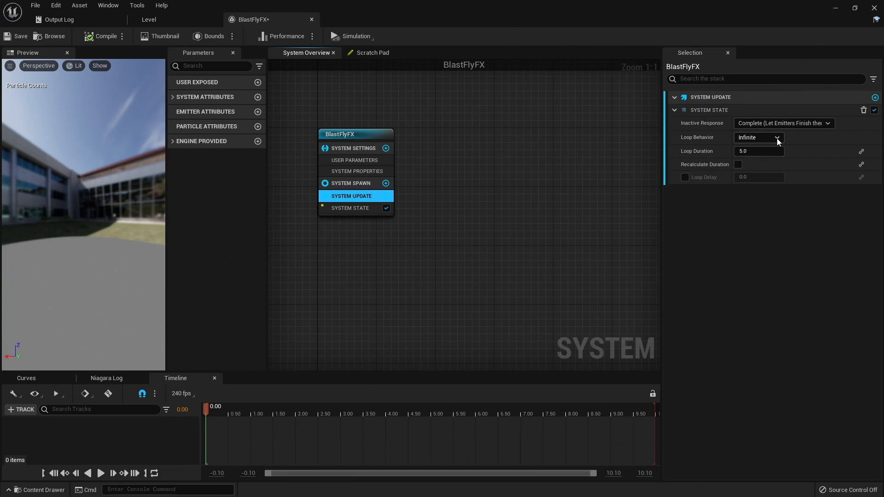
{"action": "left_click", "coordinate": [776, 137]}
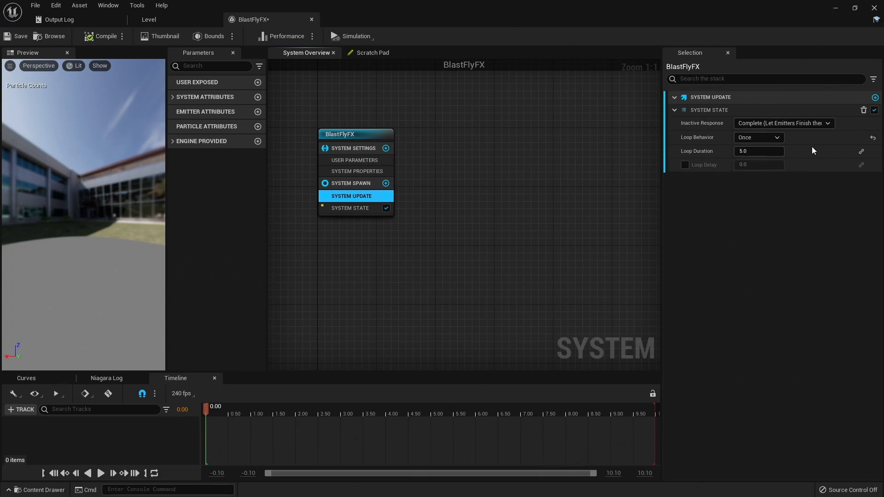
{"action": "mouse_move", "coordinate": [454, 177]}
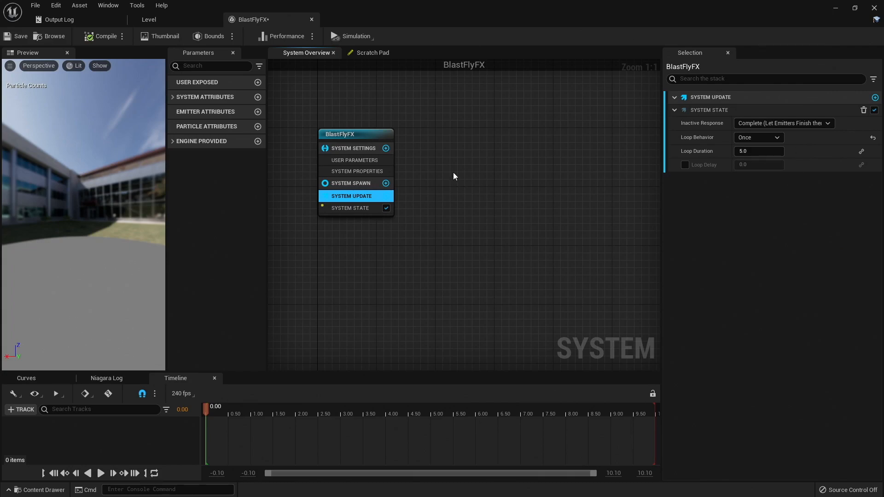
- Add an Empty emitter named BlastFly from the System Overview graph
{"action": "right_click", "coordinate": [455, 177]}
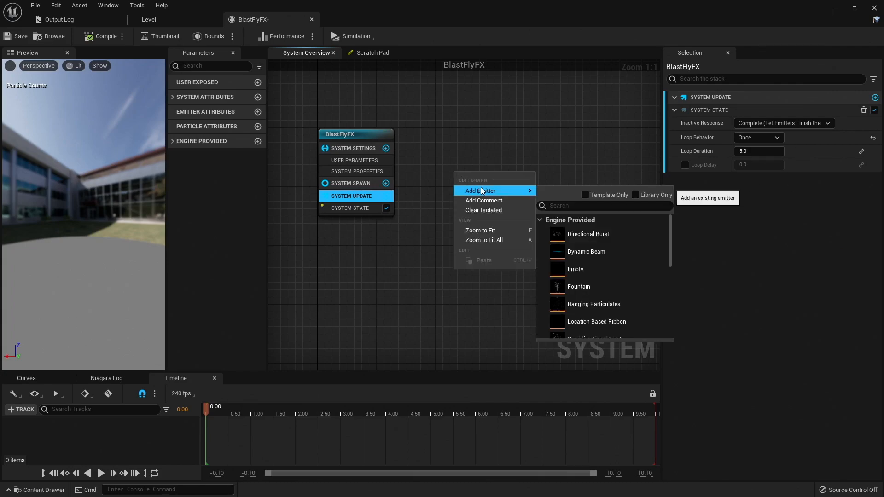
{"action": "mouse_move", "coordinate": [571, 271]}
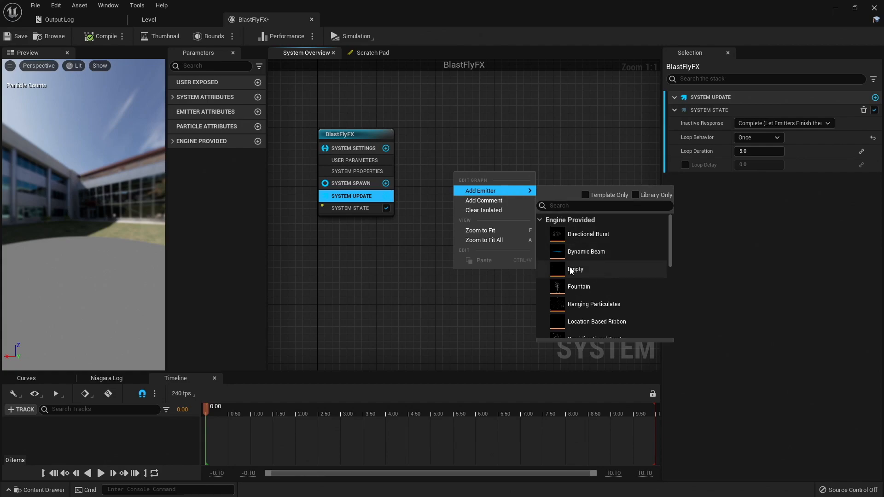
{"action": "left_click", "coordinate": [576, 269]}
{"action": "type", "text": "BlastFly"}
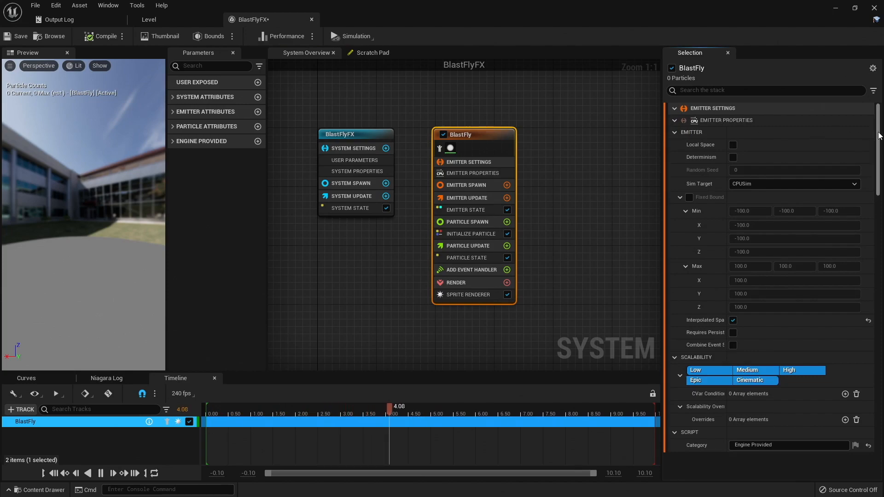
- Set BlastFly's Sim Target to GPUCompute Sim and enable Fixed Bound
{"action": "left_click", "coordinate": [251, 414]}
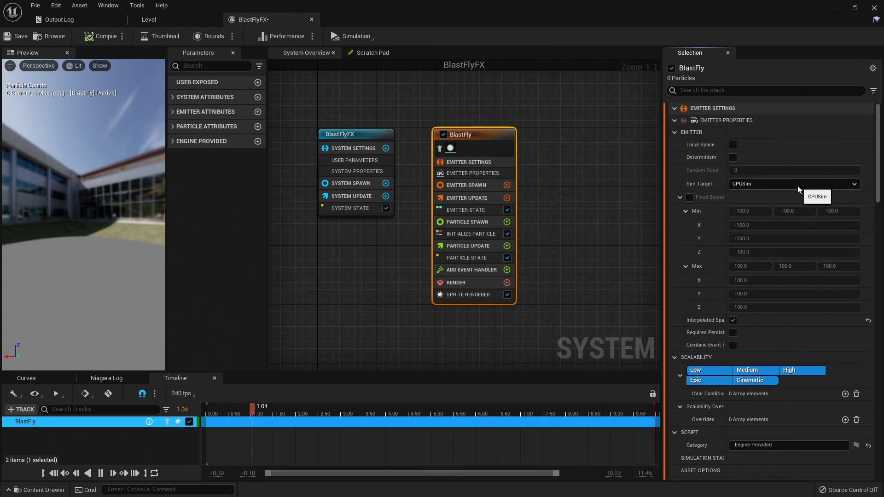
{"action": "left_click", "coordinate": [794, 183]}
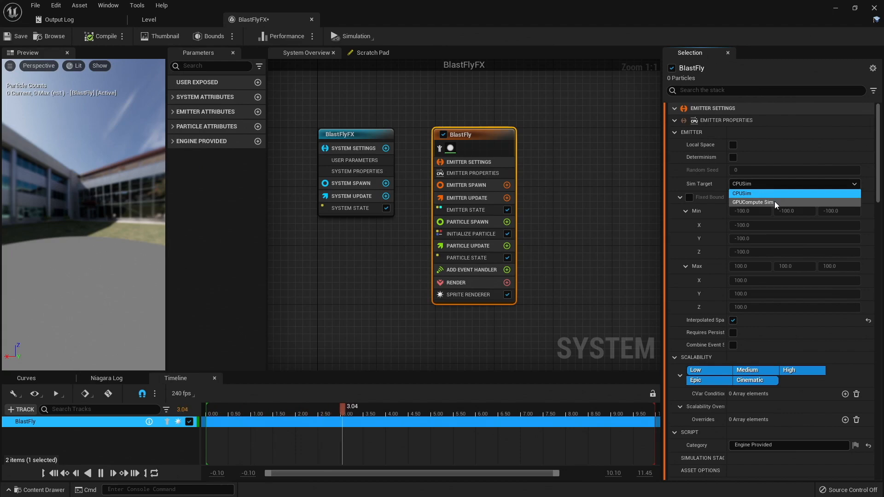
{"action": "left_click", "coordinate": [752, 202]}
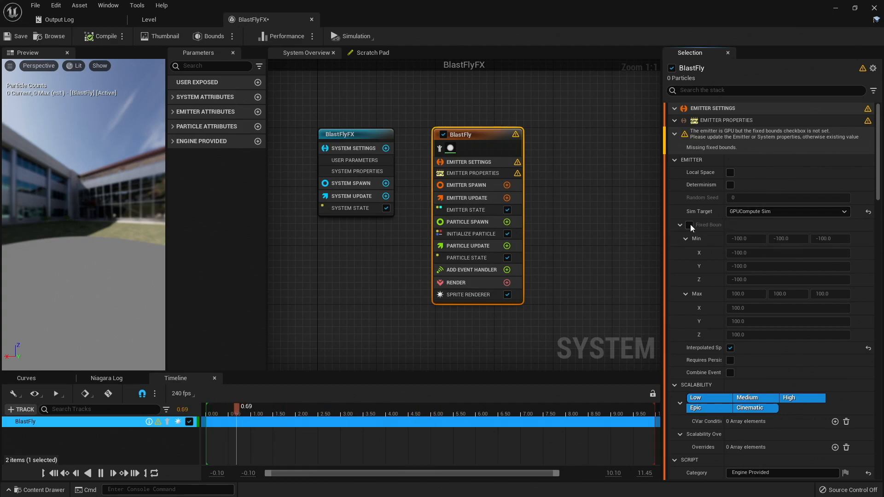
{"action": "left_click", "coordinate": [689, 225]}
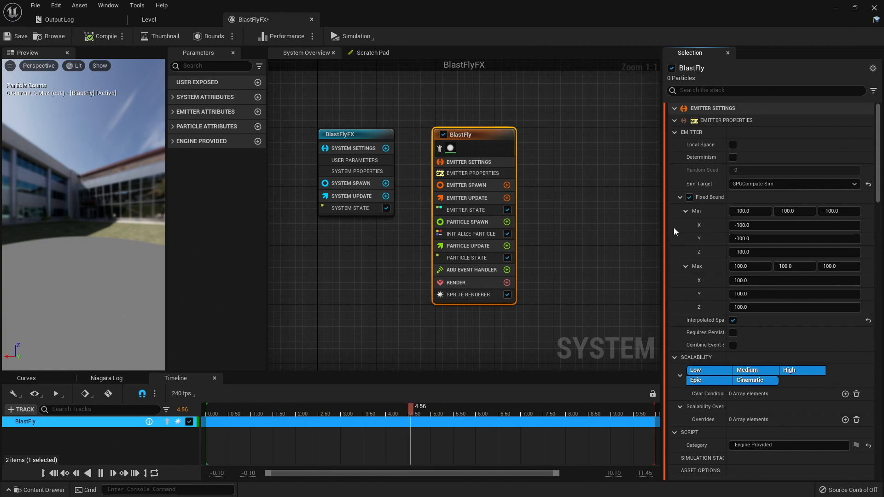
{"action": "left_click", "coordinate": [466, 185]}
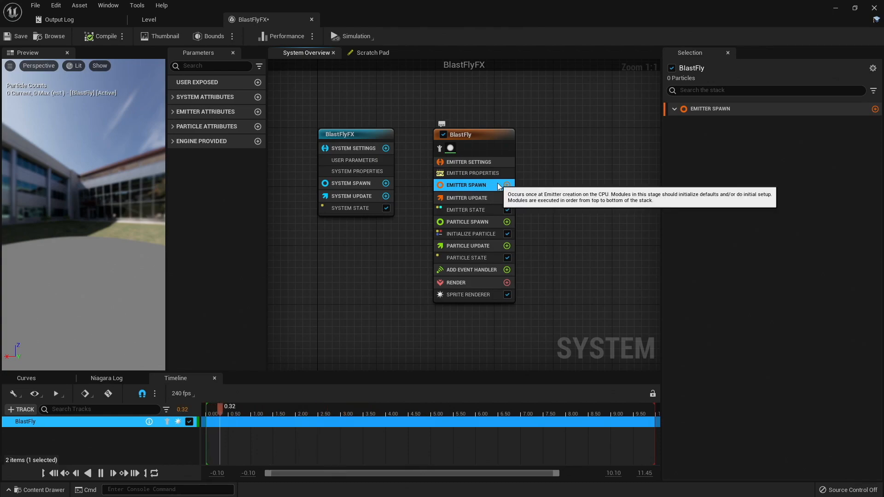
- Set Emitter Update to Self life cycle, Once loop behavior and Infinite loop duration
{"action": "left_click", "coordinate": [467, 197]}
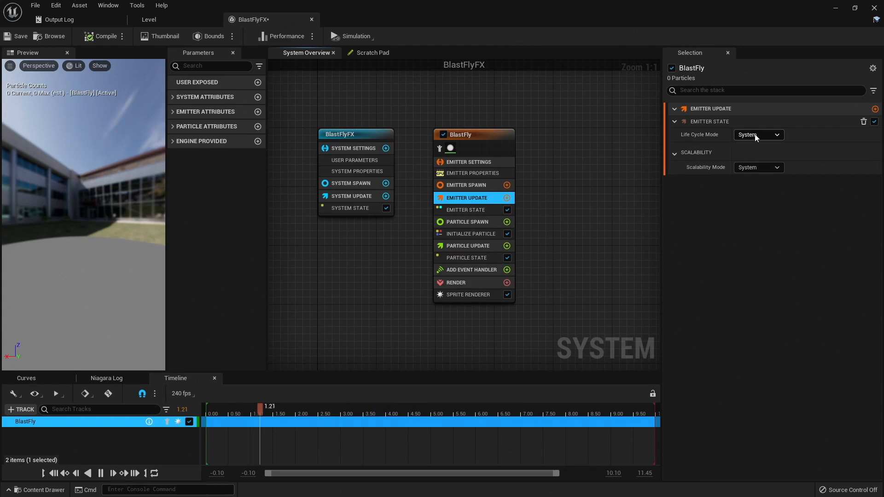
{"action": "left_click", "coordinate": [758, 134]}
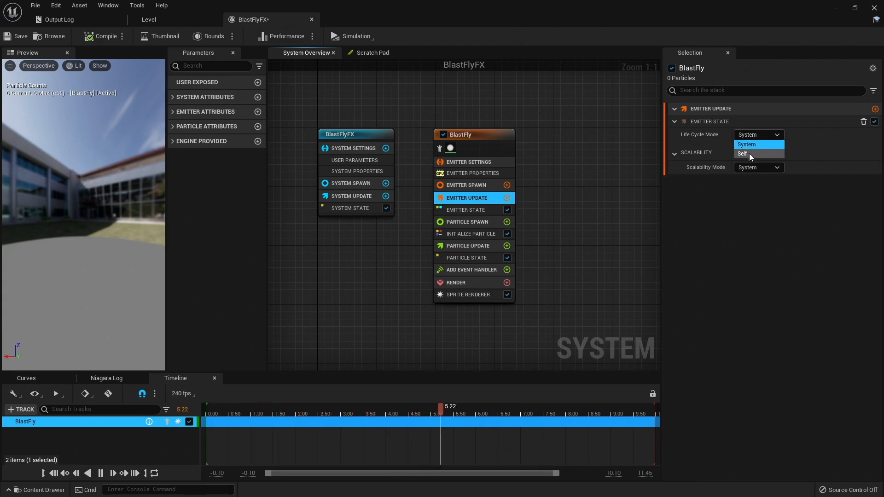
{"action": "left_click", "coordinate": [742, 153]}
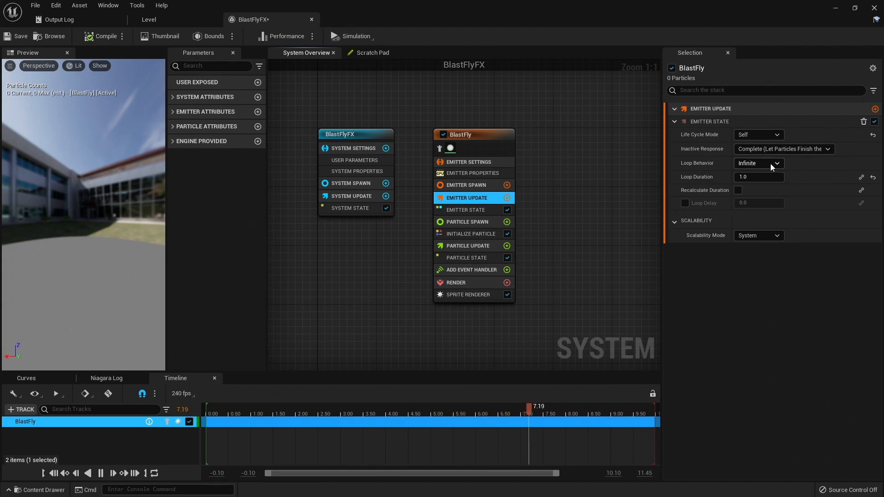
{"action": "left_click", "coordinate": [776, 163]}
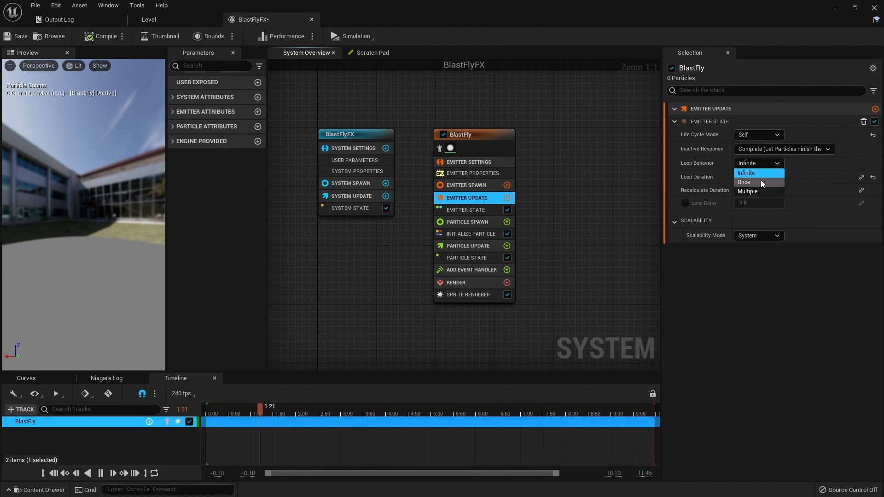
{"action": "left_click", "coordinate": [744, 182]}
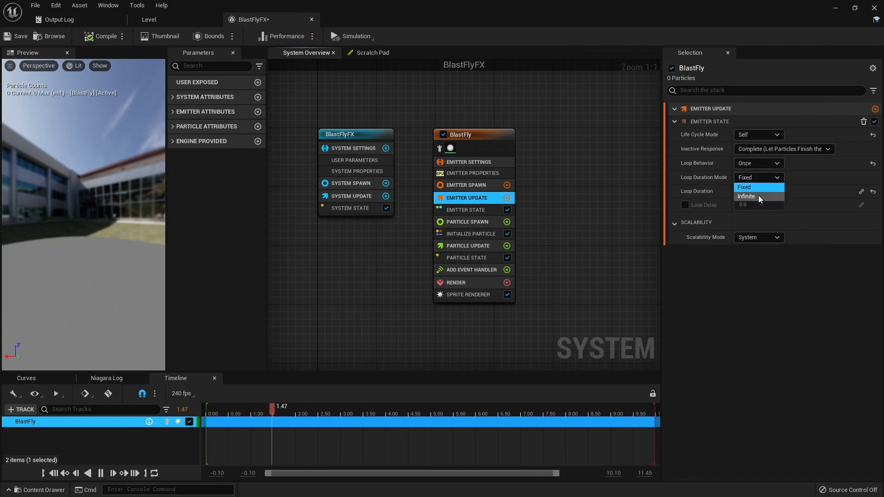
{"action": "left_click", "coordinate": [746, 197]}
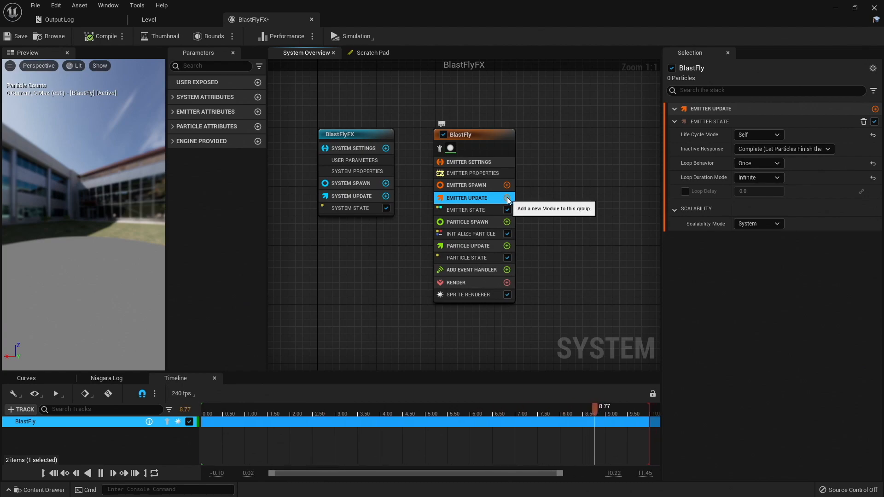
- Add a Spawn Rate module and set Initialize Particle lifetime to 0.5
{"action": "left_click", "coordinate": [507, 198]}
{"action": "type", "text": "spawn"}
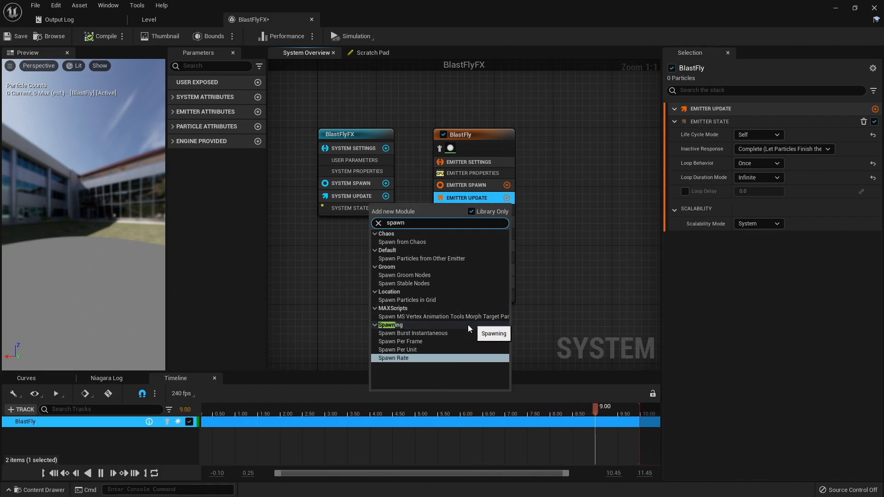
{"action": "left_click", "coordinate": [393, 358]}
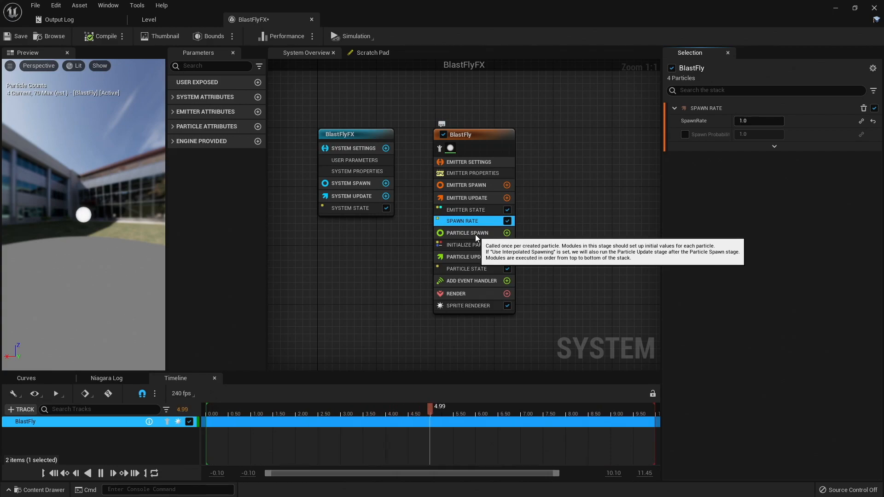
{"action": "left_click", "coordinate": [467, 233]}
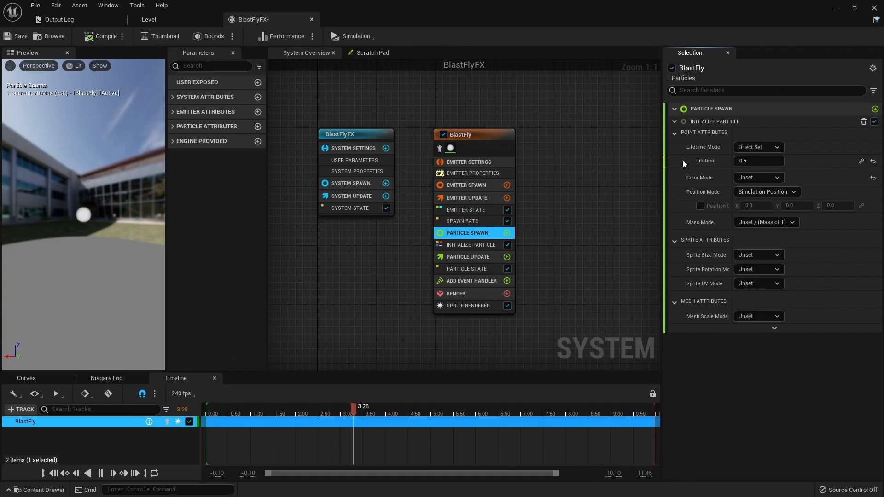
- Set Color Mode to Direct Set with dark blue (R 0, G 0, B 0.2)
{"action": "left_click", "coordinate": [444, 420]}
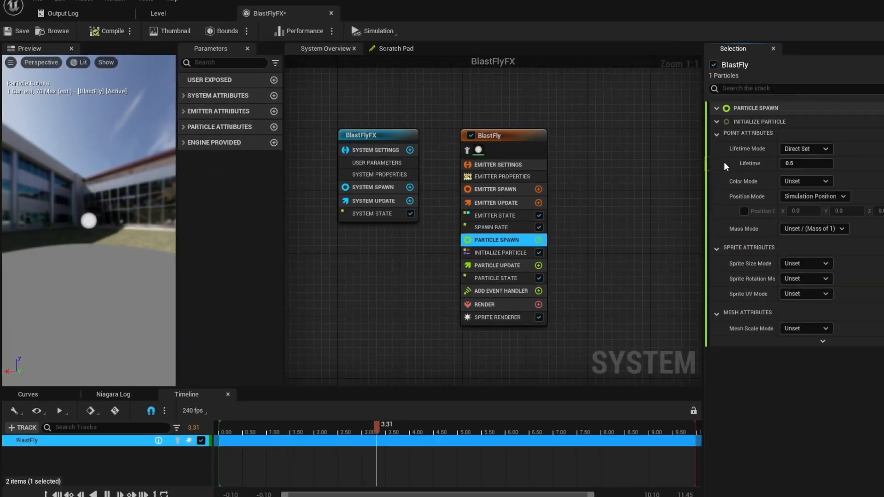
{"action": "left_click", "coordinate": [759, 181]}
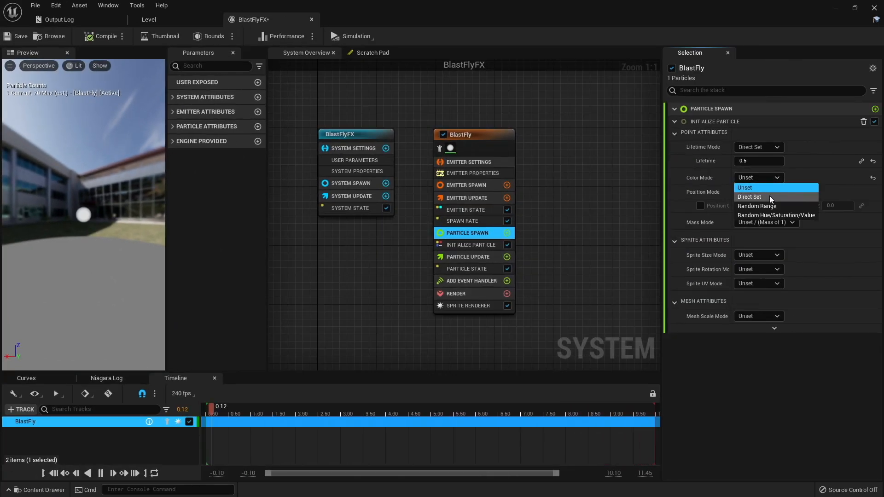
{"action": "left_click", "coordinate": [749, 197]}
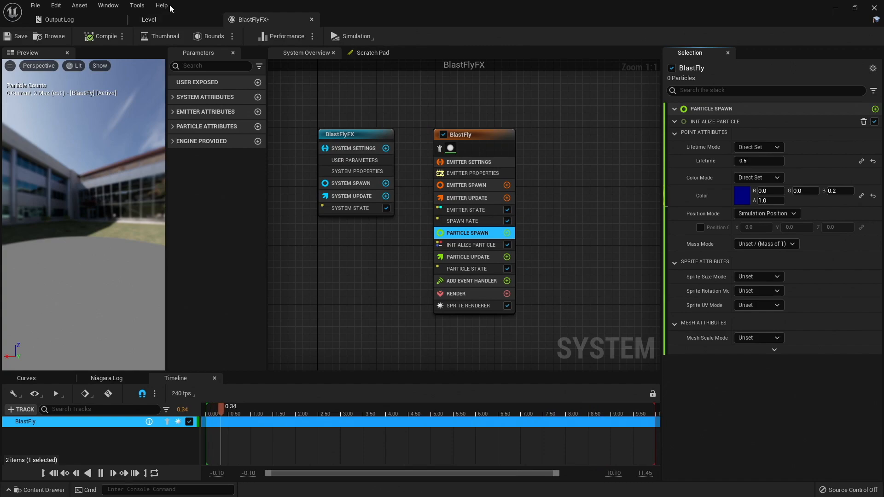
{"action": "mouse_move", "coordinate": [108, 5]}
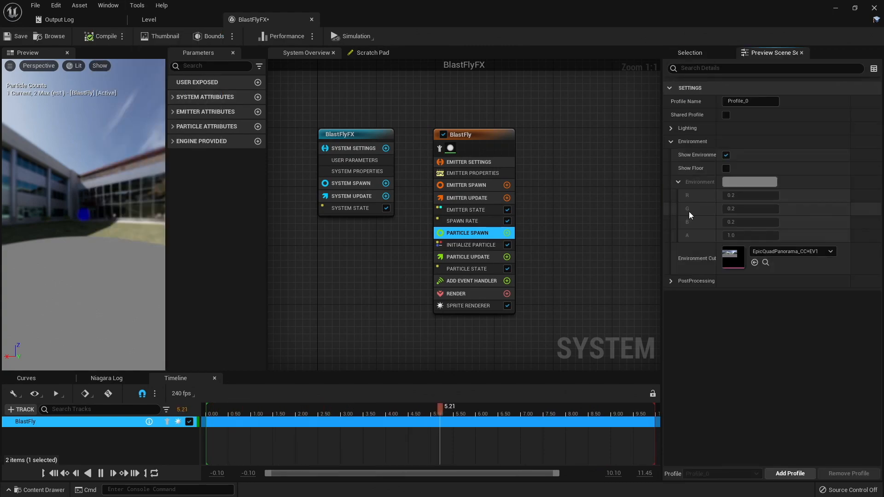
- Turn off Show Environment and set Sprite Size Mode to Random Uniform (50 to 100)
{"action": "left_click", "coordinate": [726, 155]}
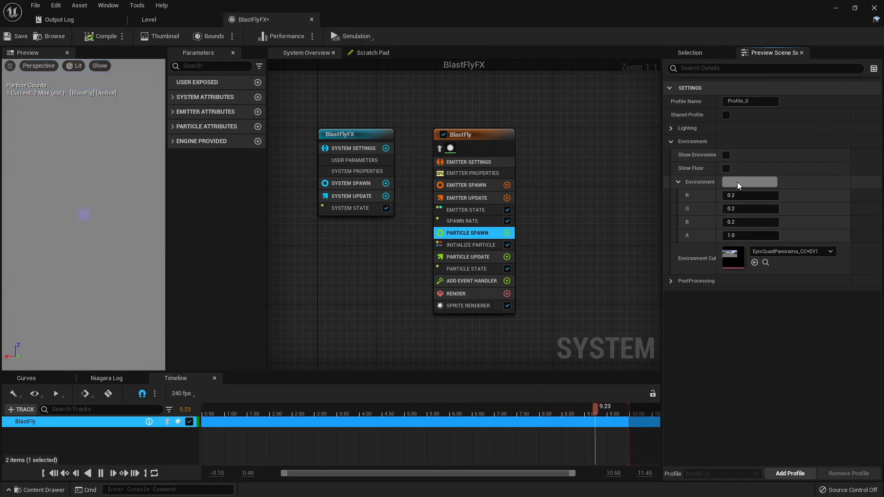
{"action": "left_click", "coordinate": [750, 196]}
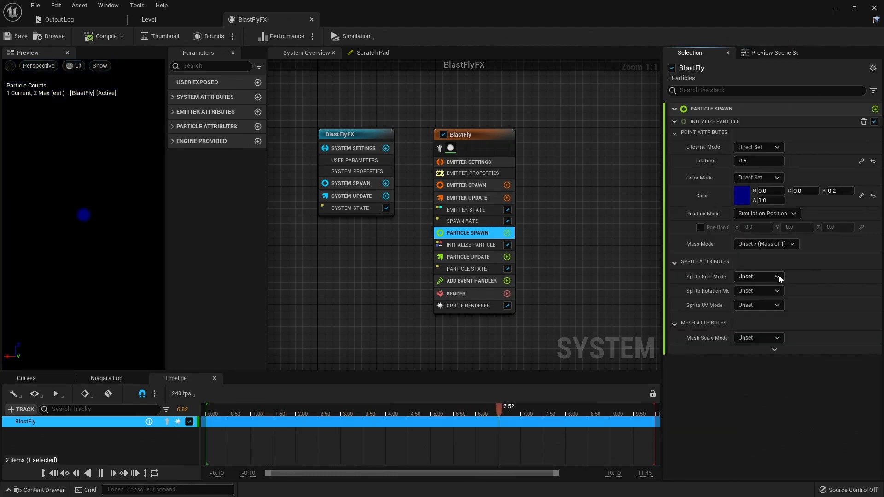
{"action": "left_click", "coordinate": [758, 276]}
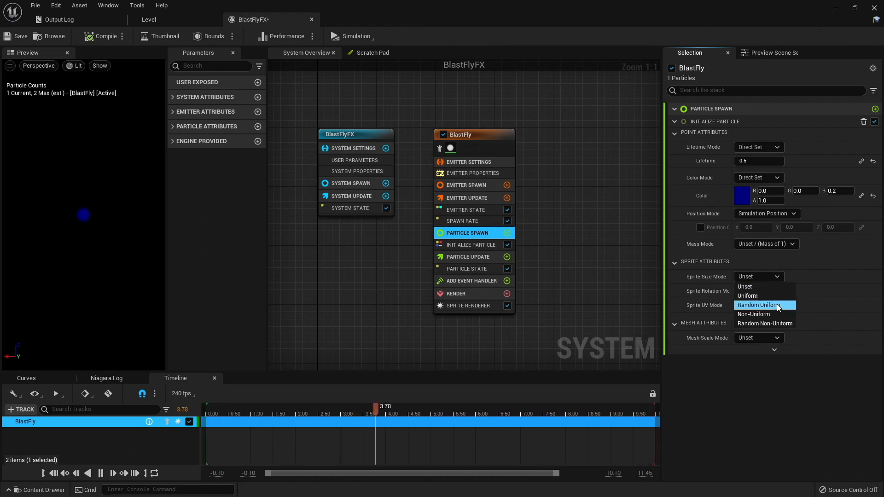
{"action": "left_click", "coordinate": [758, 305]}
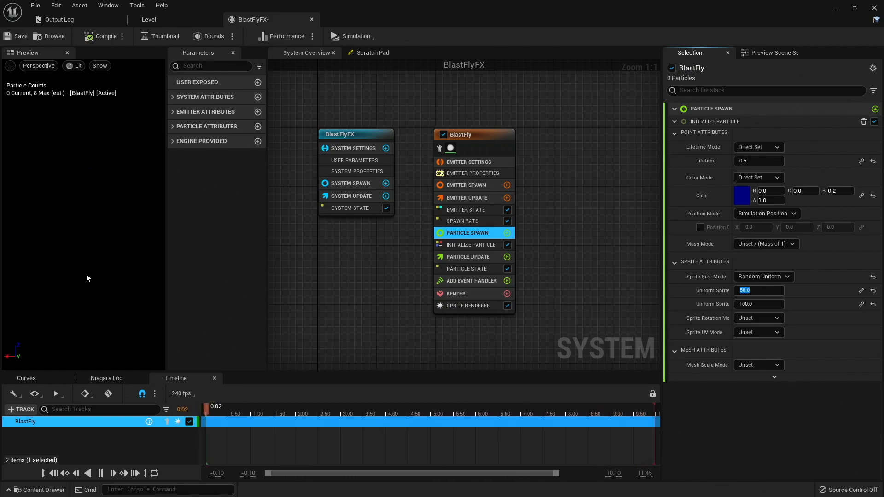
- Add an Add Velocity module to Particle Spawn
{"action": "left_click", "coordinate": [296, 407]}
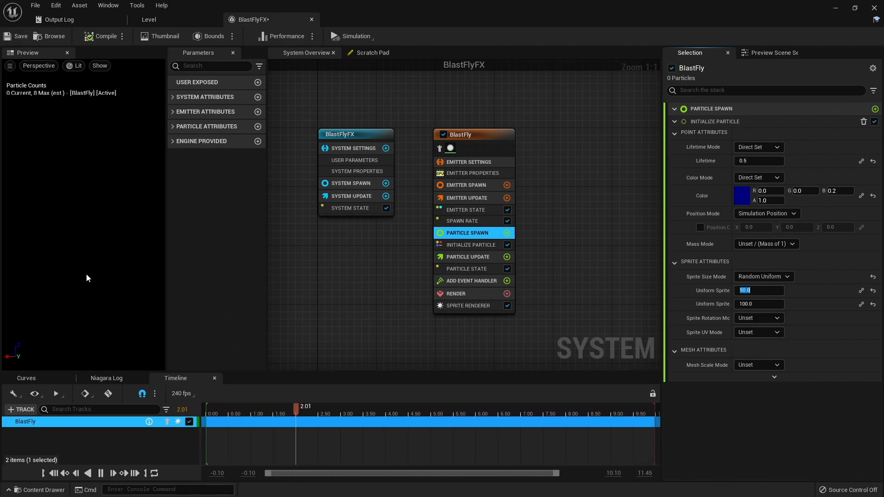
{"action": "left_click", "coordinate": [506, 233]}
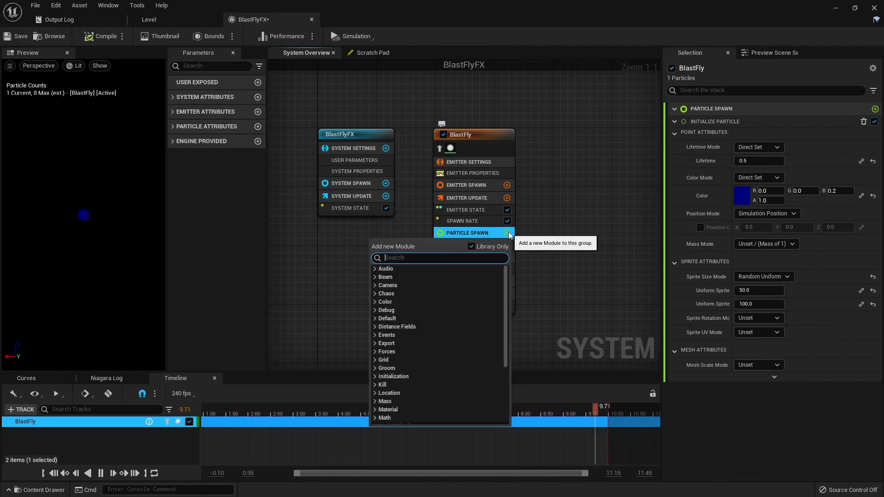
{"action": "type", "text": "v"}
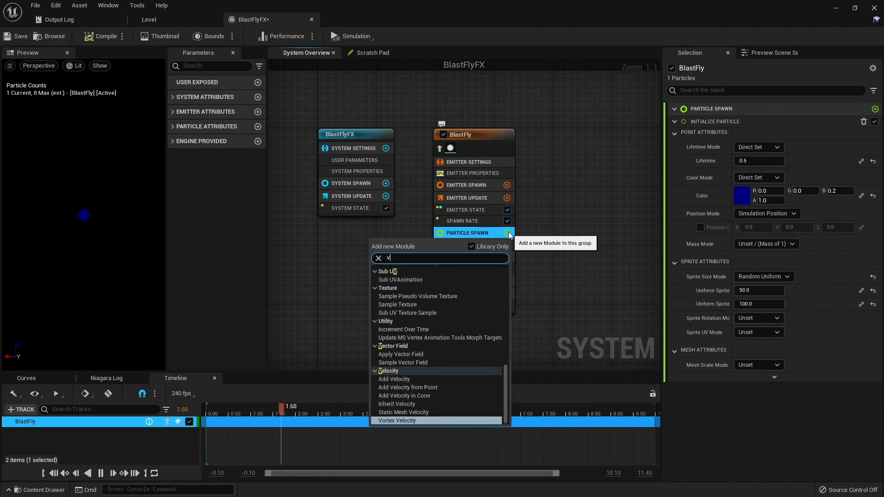
{"action": "type", "text": "elocity"}
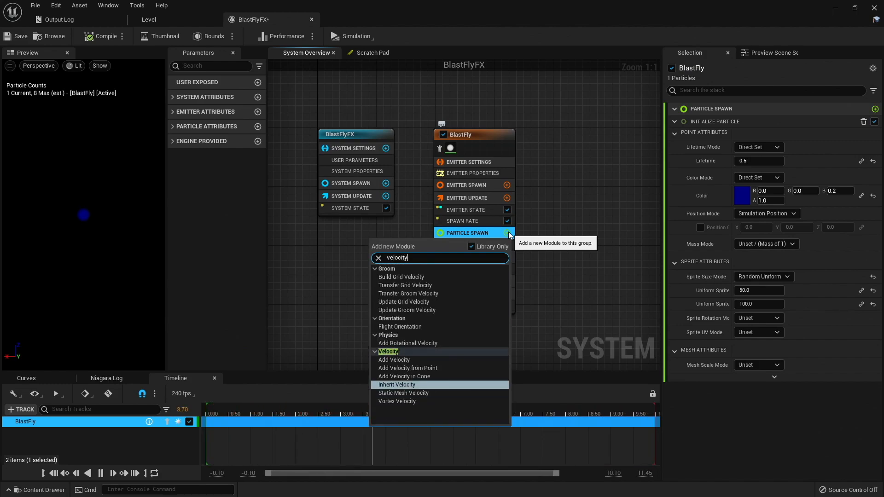
{"action": "left_click", "coordinate": [394, 359]}
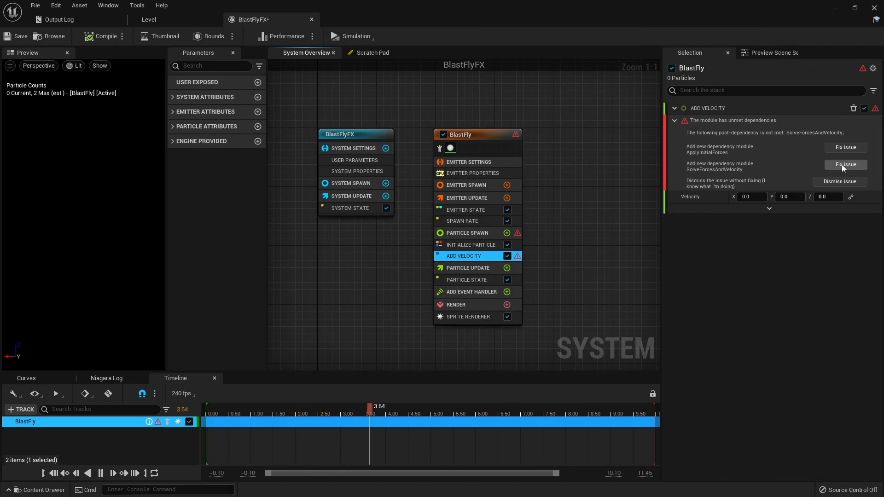
- Add the Solve Forces and Velocity fix and set Velocity X to -1000
{"action": "left_click", "coordinate": [845, 165]}
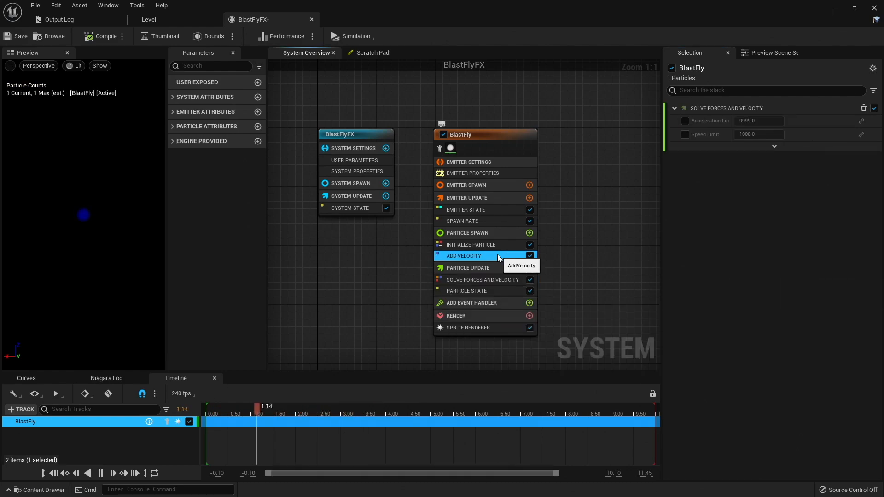
{"action": "left_click", "coordinate": [477, 256]}
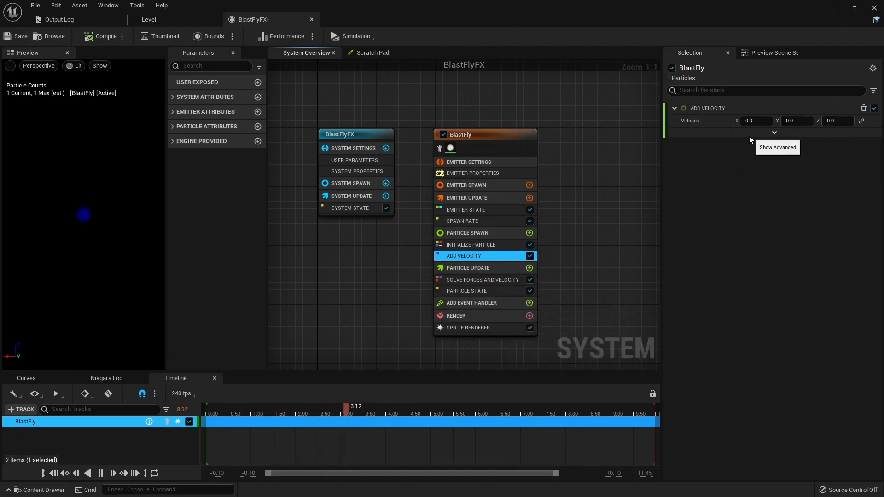
{"action": "type", "text": "-1000.0"}
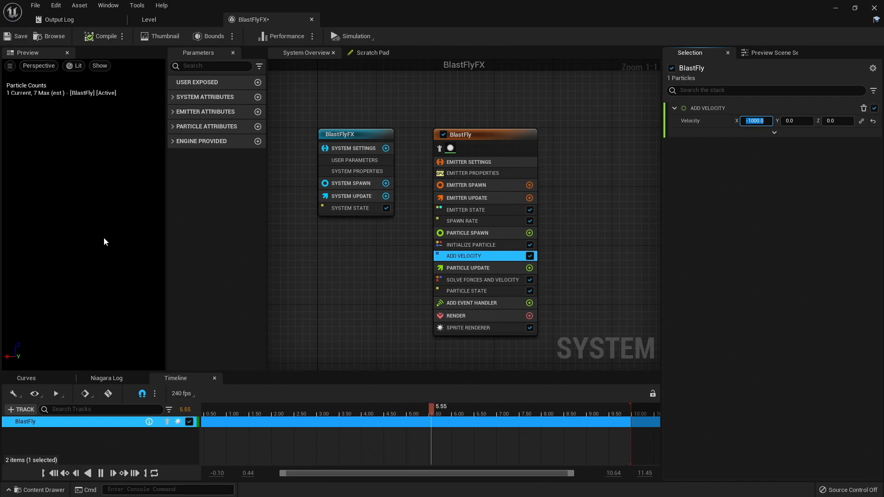
- Set Spawn Rate to 100 and select Initialize Particle to edit Lifetime
{"action": "left_click", "coordinate": [462, 220]}
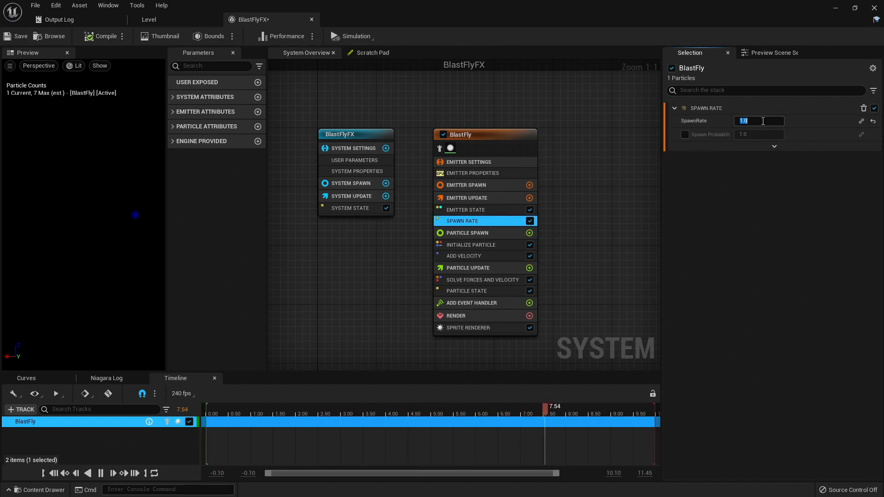
{"action": "type", "text": "100"}
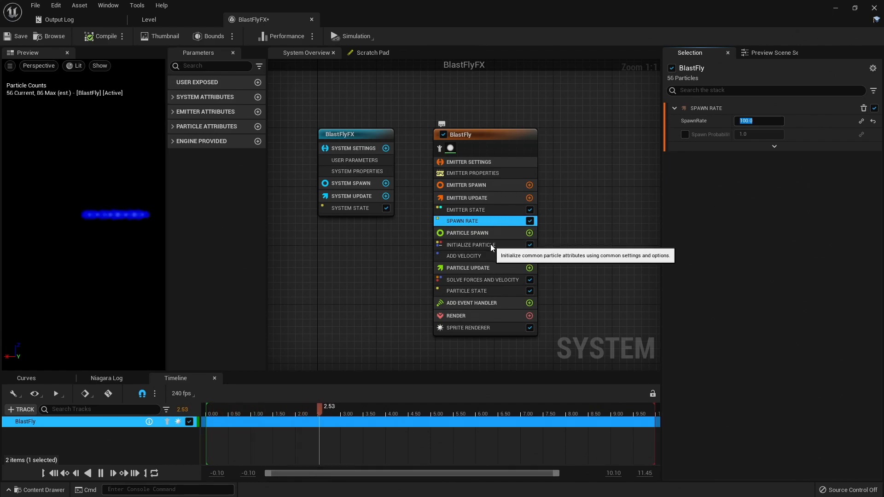
{"action": "left_click", "coordinate": [470, 244]}
{"action": "type", "text": ".4"}
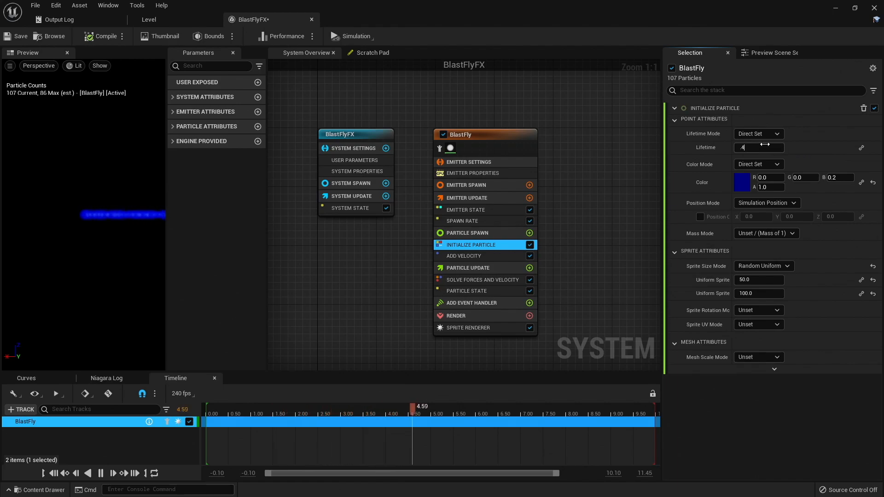
- Add a Sphere Location module to BlastFly's Particle Spawn and adjust its sphere radius
{"action": "left_click", "coordinate": [529, 233]}
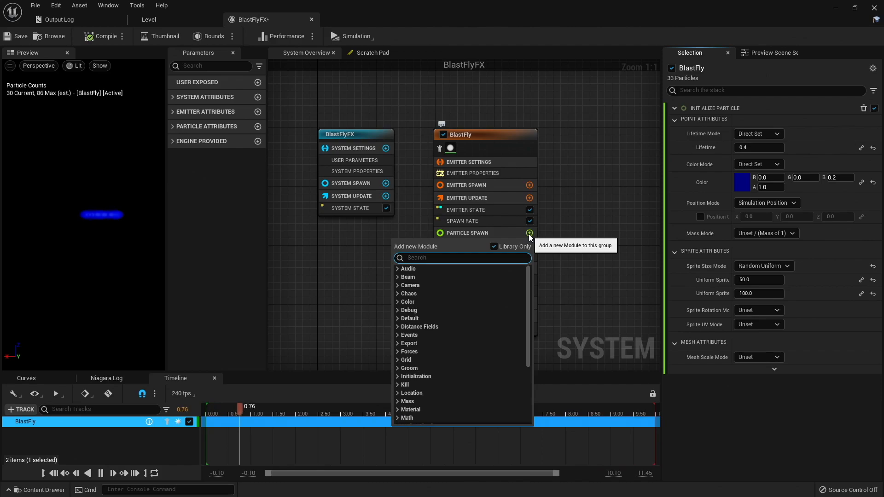
{"action": "type", "text": "sphere"}
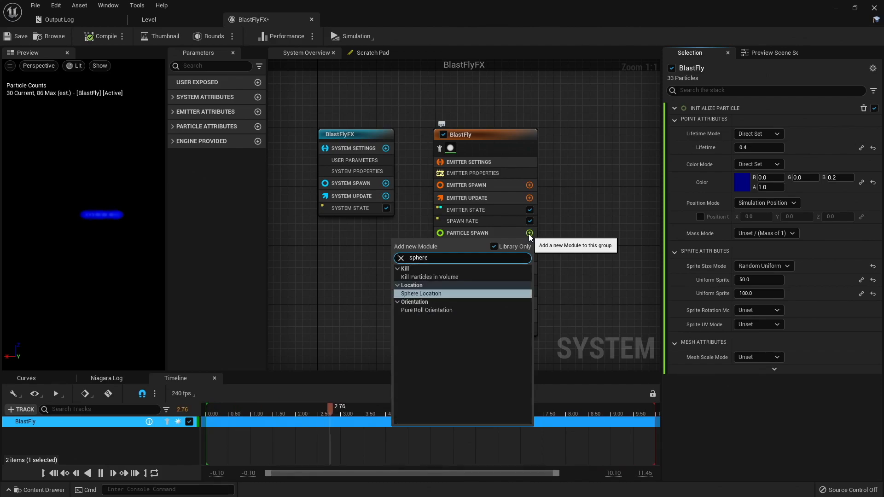
{"action": "left_click", "coordinate": [421, 294]}
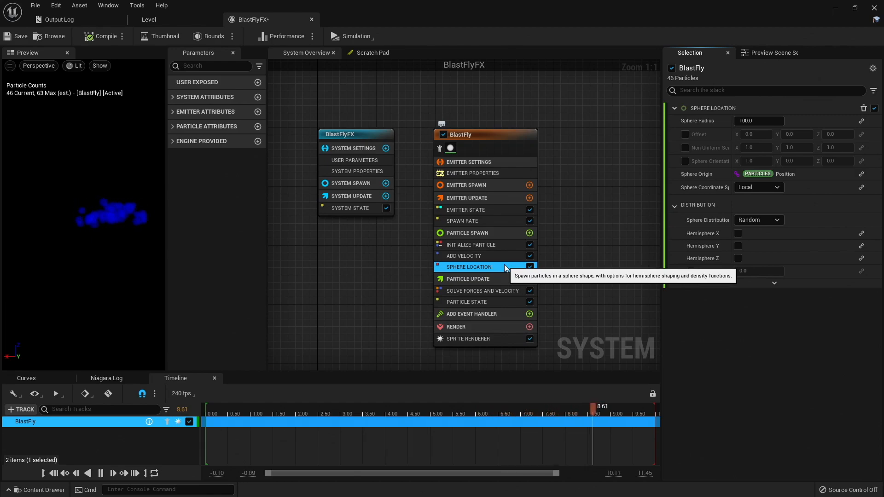
{"action": "type", "text": "30.0"}
{"action": "type", "text": "scale vel"}
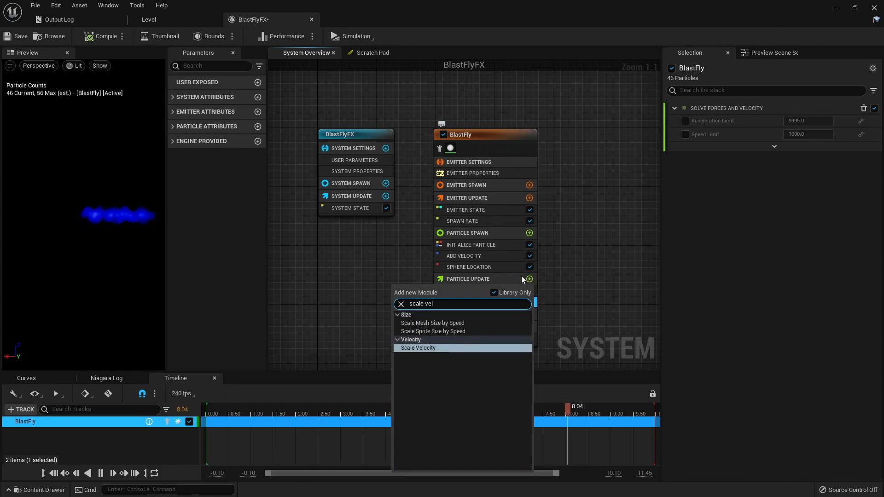
- Add Scale Velocity with a Lerp Vector scale (A 0, B 1) driven by Particles NormalizedAge
{"action": "left_click", "coordinate": [418, 347]}
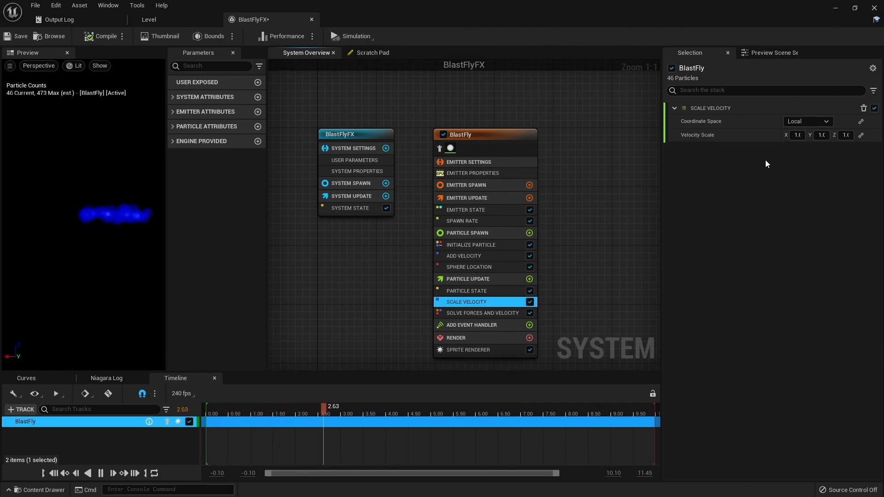
{"action": "left_click", "coordinate": [860, 134]}
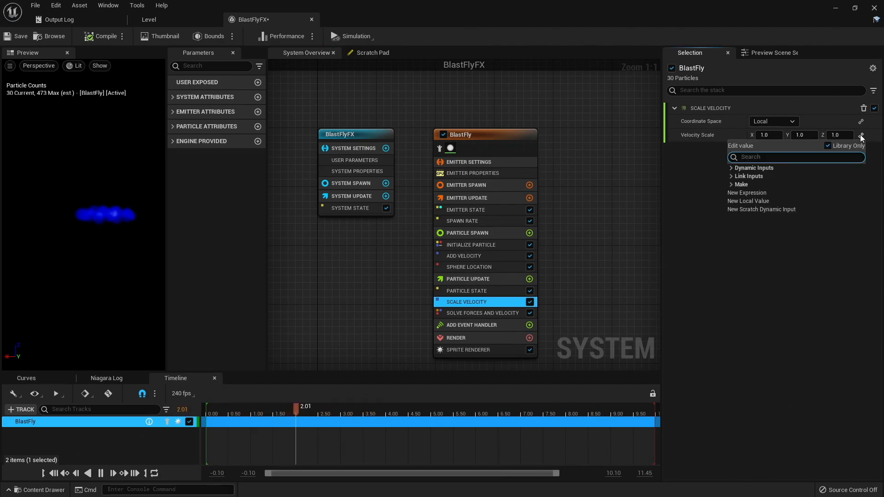
{"action": "type", "text": "lerp"}
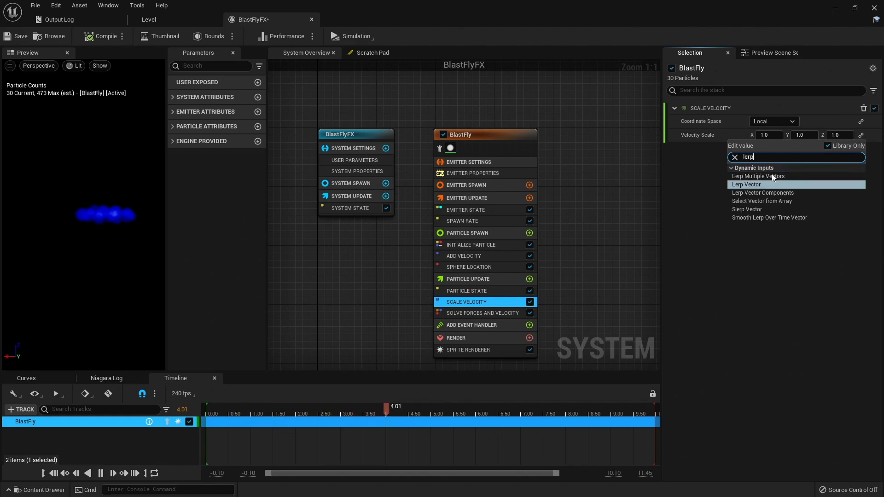
{"action": "left_click", "coordinate": [746, 185]}
{"action": "type", "text": "age"}
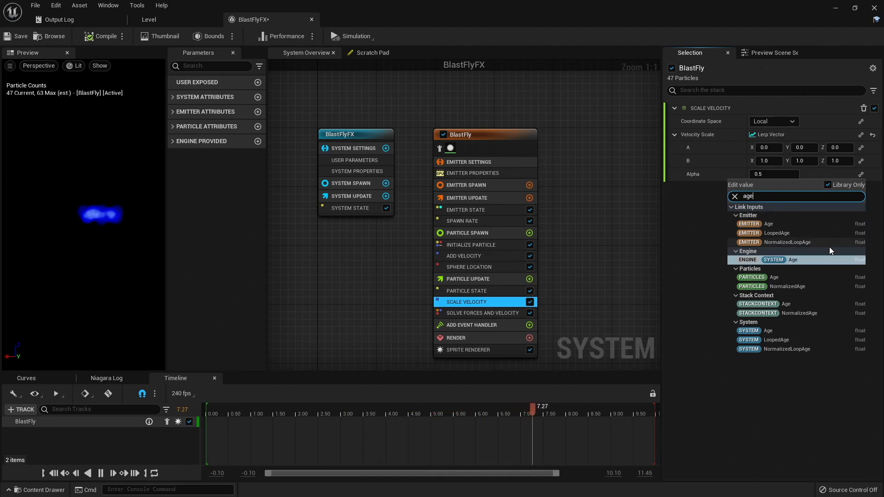
{"action": "mouse_move", "coordinate": [824, 286]}
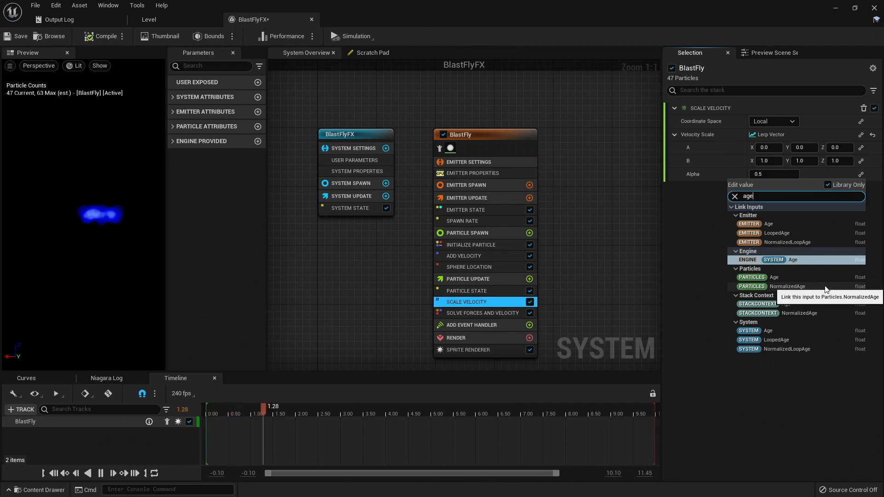
{"action": "left_click", "coordinate": [787, 286]}
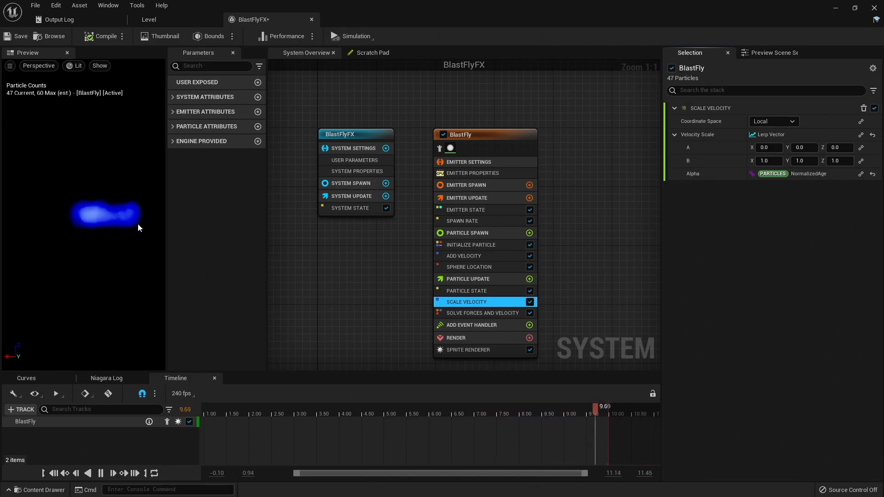
- Add Scale Sprite Size with a Lerp Vector 2 factor (B 0.1) driven by NormalizedAge
{"action": "left_click", "coordinate": [529, 278]}
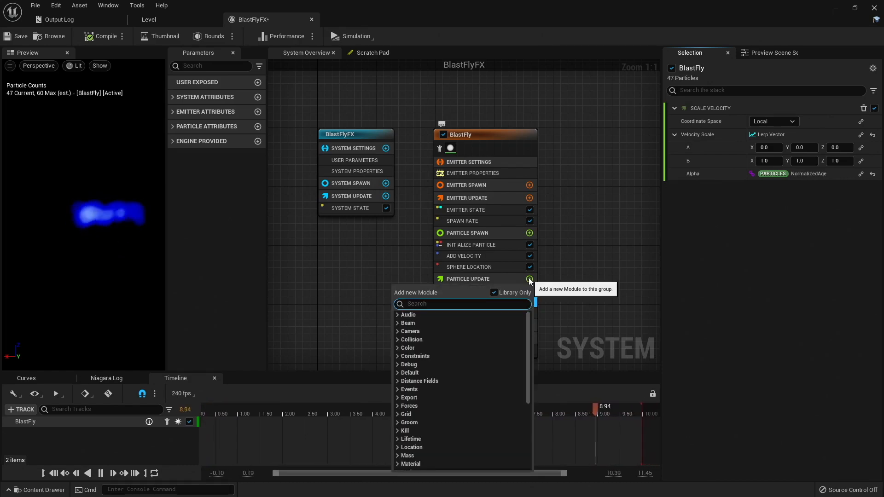
{"action": "type", "text": "scale"}
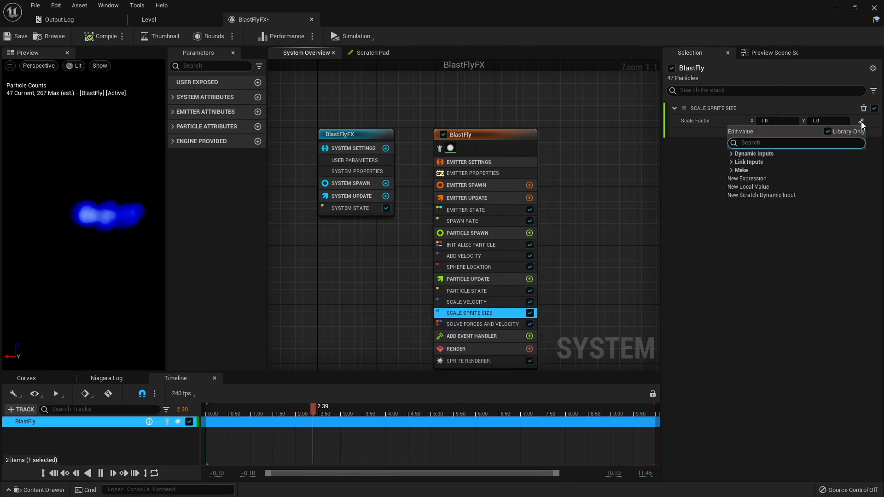
{"action": "type", "text": "lerp"}
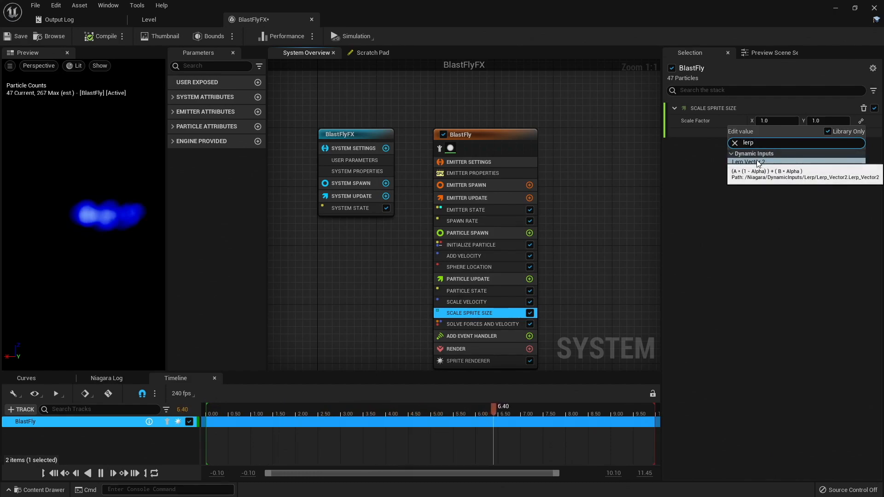
{"action": "left_click", "coordinate": [747, 162]}
{"action": "type", "text": "age"}
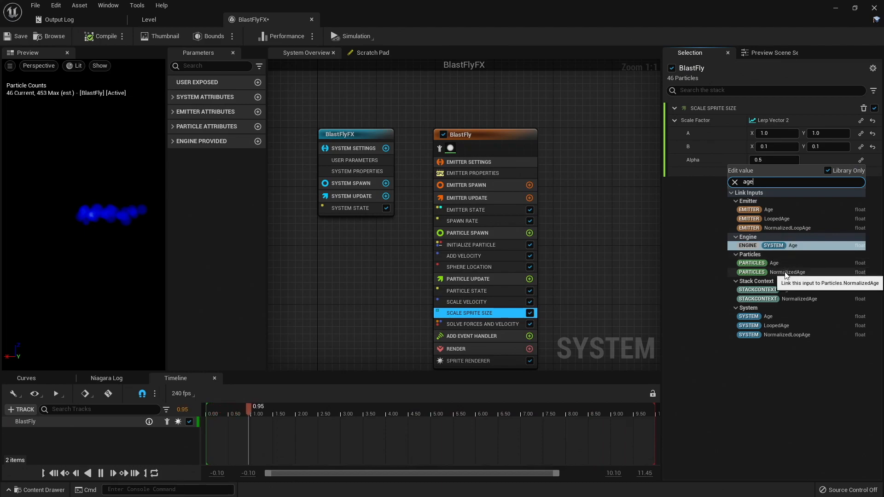
{"action": "left_click", "coordinate": [787, 272]}
{"action": "type", "text": "1"}
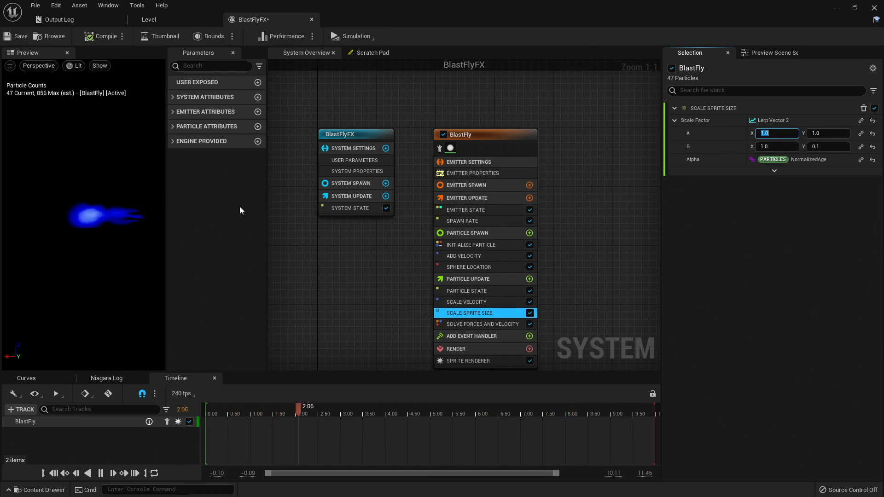
{"action": "left_click", "coordinate": [455, 349]}
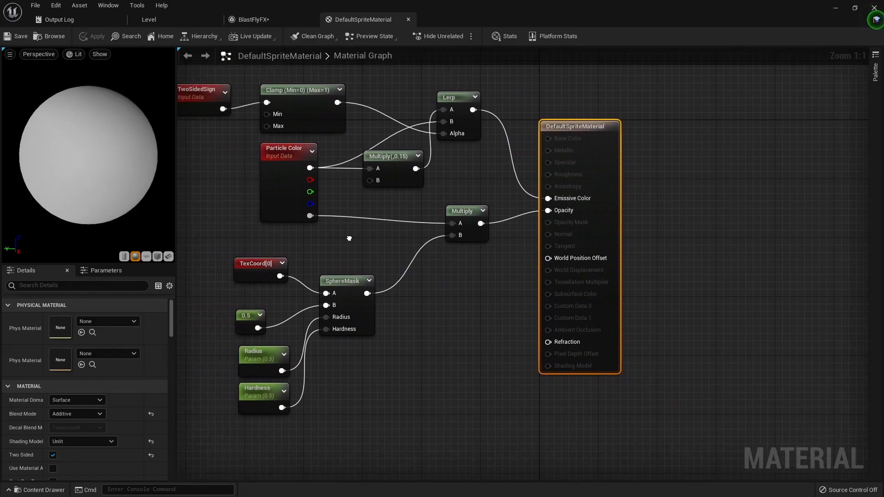
- Zoom out the DefaultSpriteMaterial graph, preview it on a plane, and return to BlastFlyFX
{"action": "scroll", "scroll_direction": "down", "scroll_amount": 3}
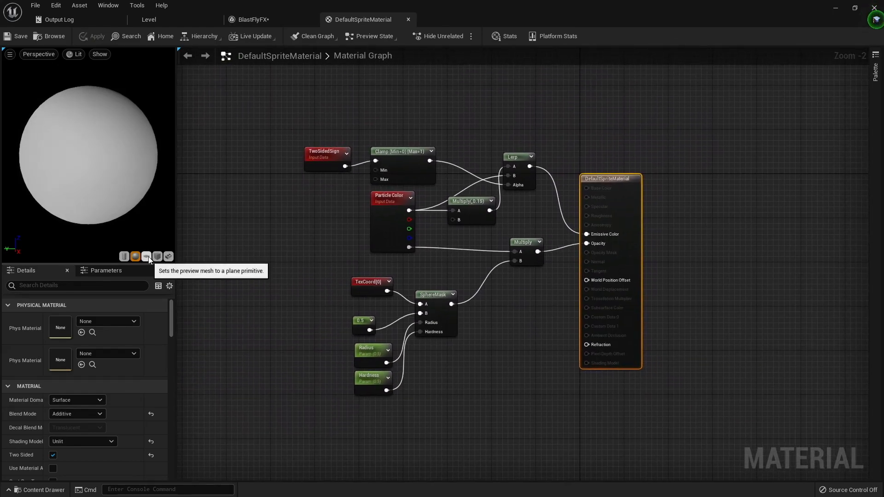
{"action": "left_click", "coordinate": [146, 256]}
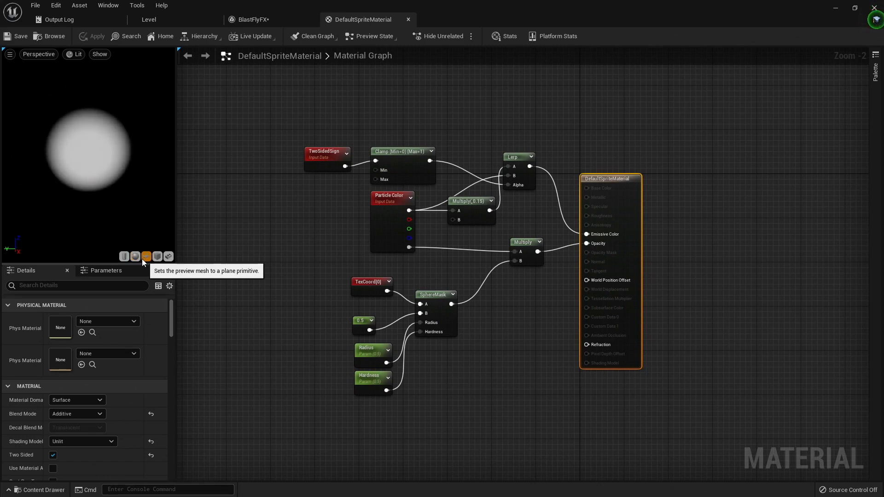
{"action": "mouse_move", "coordinate": [441, 269]}
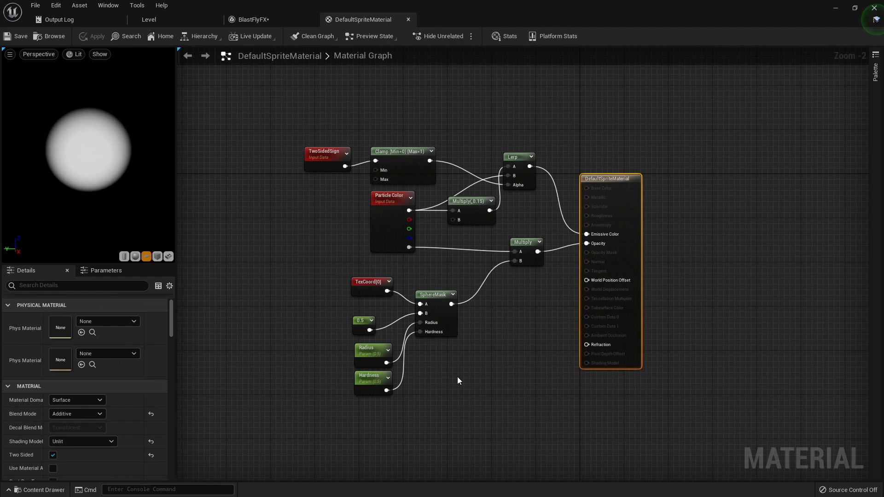
{"action": "left_click", "coordinate": [251, 19]}
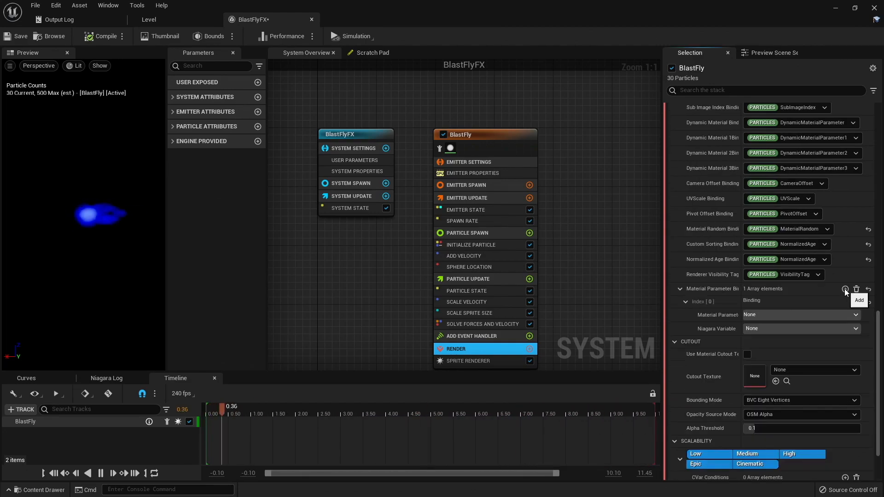
- Set the sprite renderer's material parameter binding to the Hardness parameter
{"action": "left_click", "coordinate": [800, 314]}
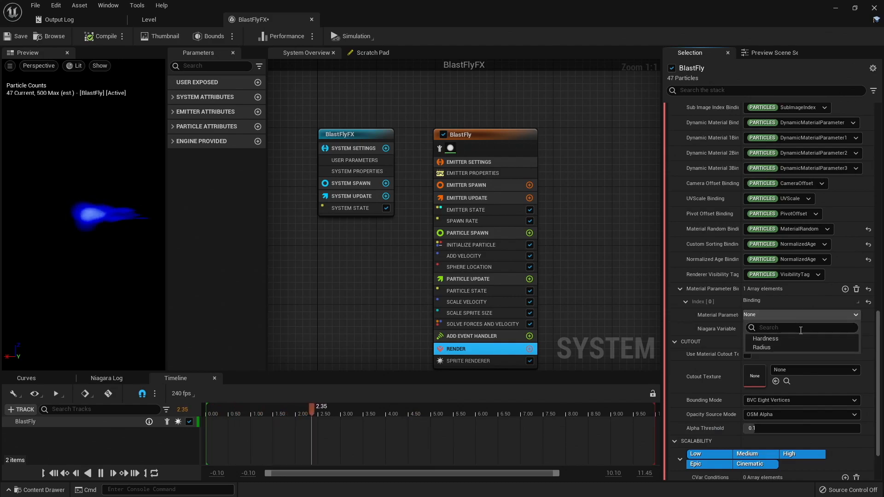
{"action": "left_click", "coordinate": [765, 338]}
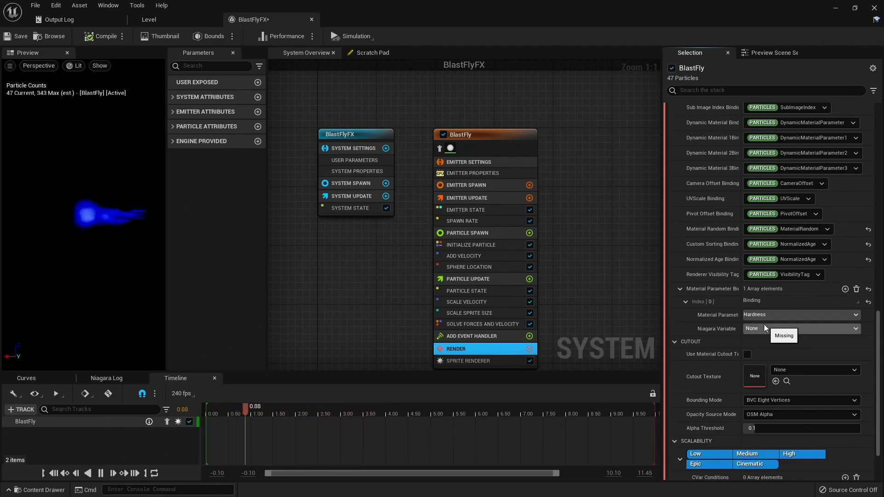
{"action": "left_click", "coordinate": [801, 328]}
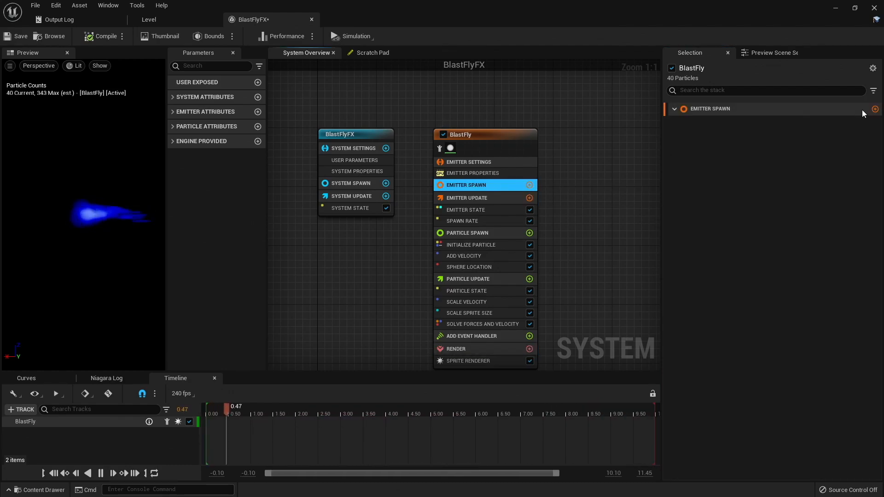
- Add an Emitter Spawn setter for SpriteHardness = 0.8 and bind it to Hardness
{"action": "left_click", "coordinate": [874, 109]}
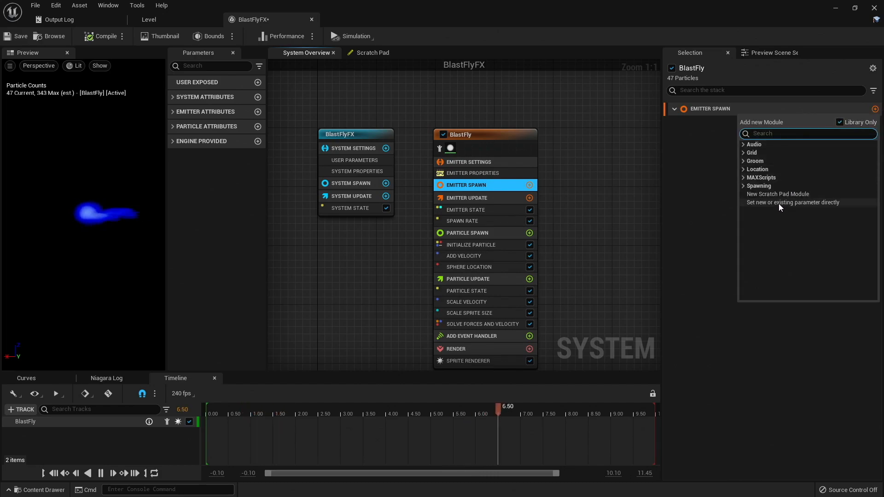
{"action": "left_click", "coordinate": [793, 202]}
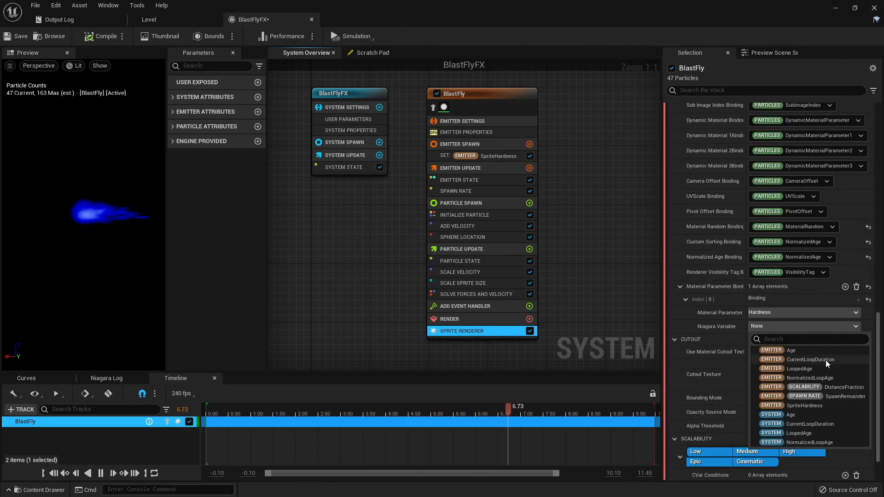
{"action": "left_click", "coordinate": [804, 405]}
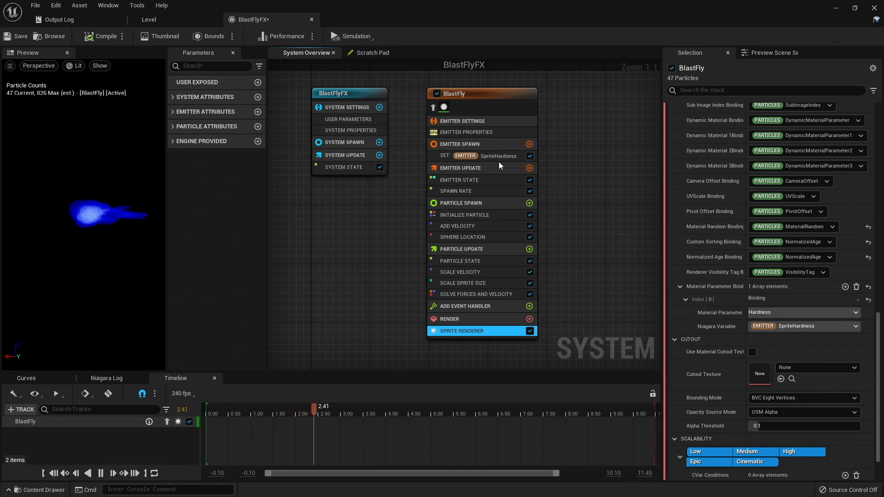
{"action": "left_click", "coordinate": [496, 155]}
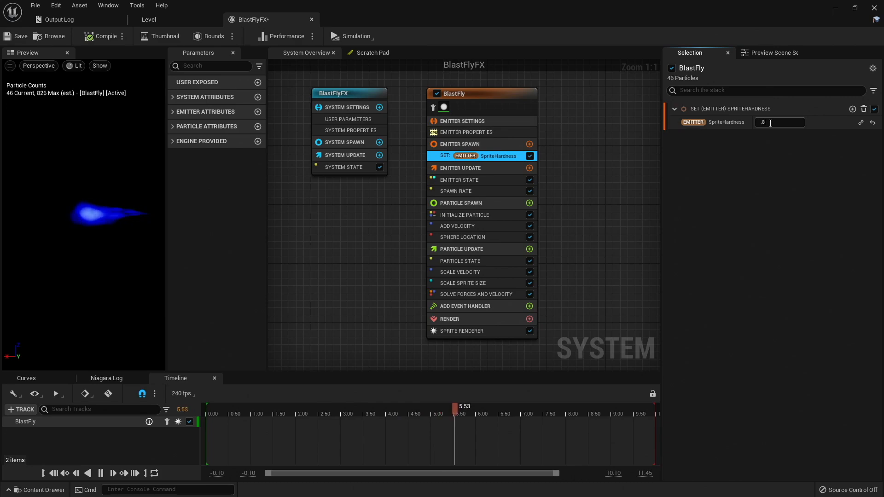
{"action": "type", "text": "0.8"}
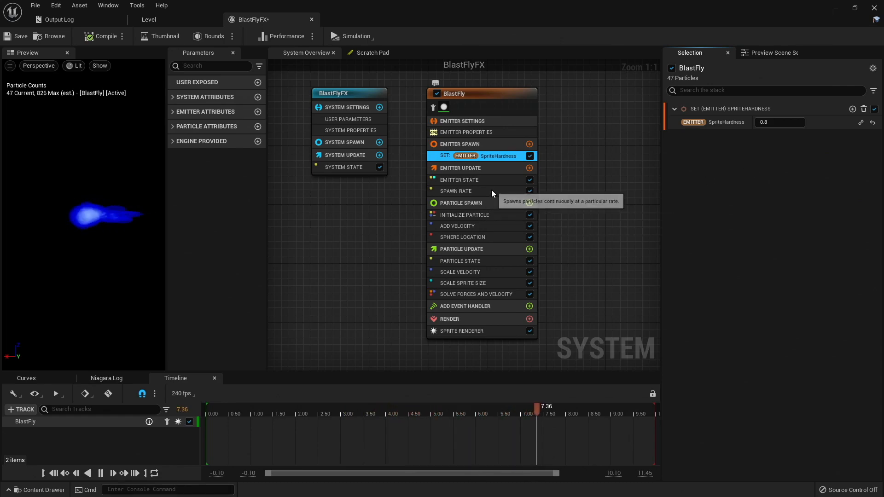
- Set Spawn Rate to 200, save BlastFlyFX, and drag the effect along the level wall
{"action": "left_click", "coordinate": [456, 191]}
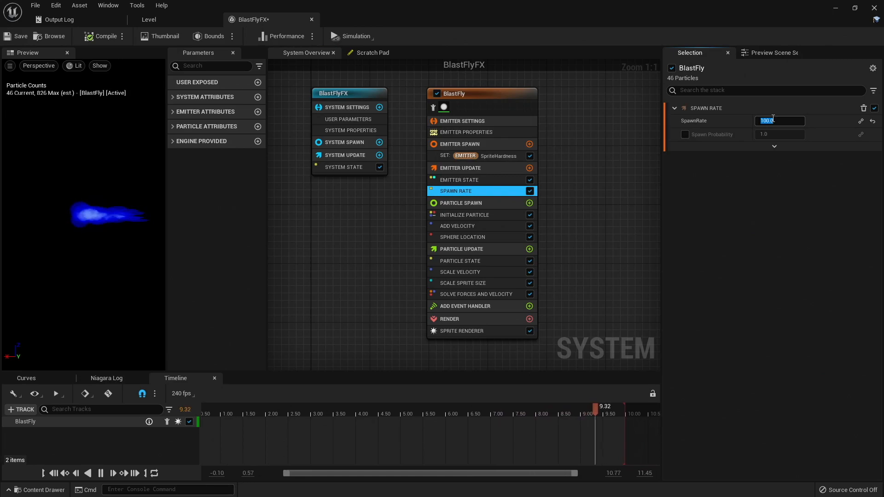
{"action": "type", "text": "200.0"}
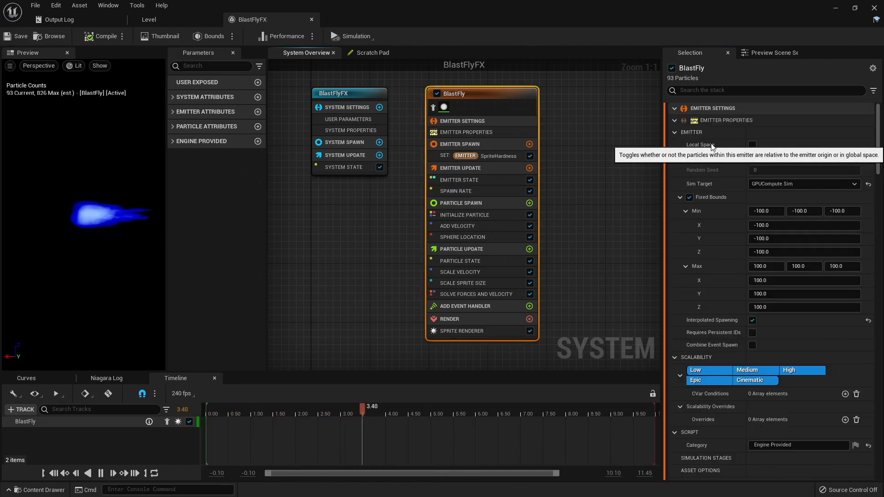
{"action": "left_click", "coordinate": [149, 20]}
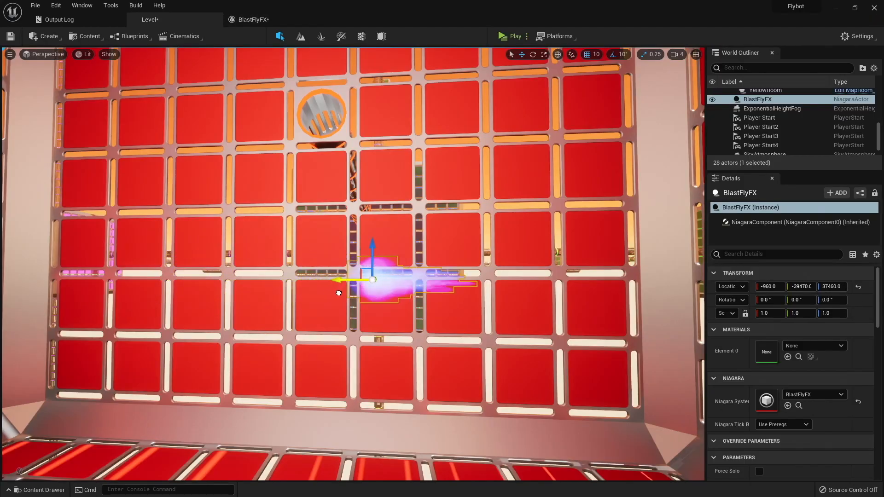
{"action": "left_click_drag", "start_coordinate": [335, 281], "coordinate": [513, 273]}
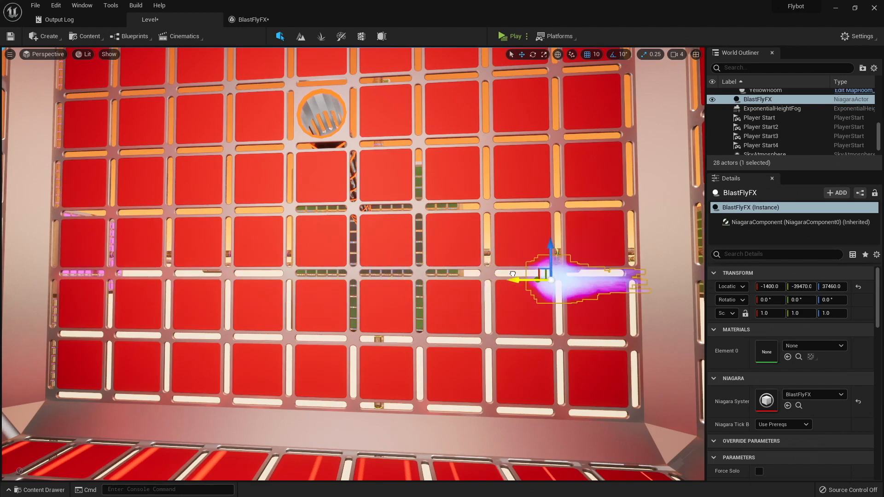
{"action": "left_click_drag", "start_coordinate": [513, 274], "coordinate": [404, 280]}
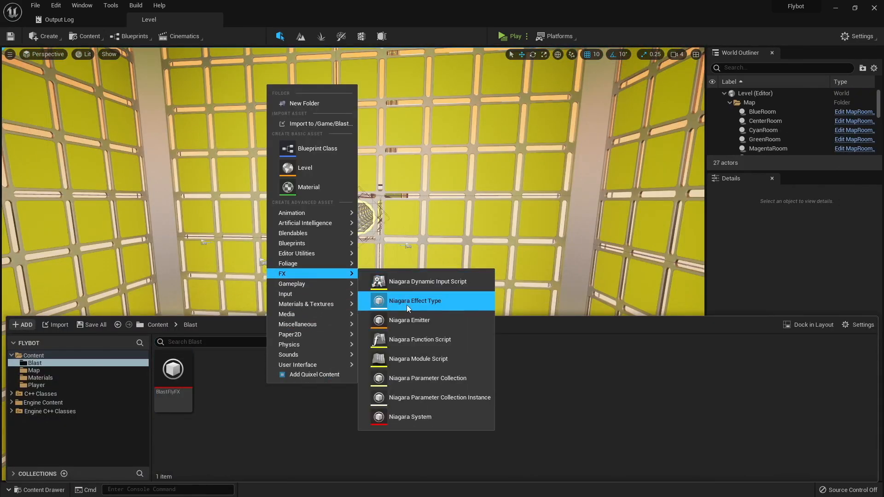
- Create an empty Niagara system BlastHitFX in the Blast folder and open it
{"action": "left_click", "coordinate": [409, 416]}
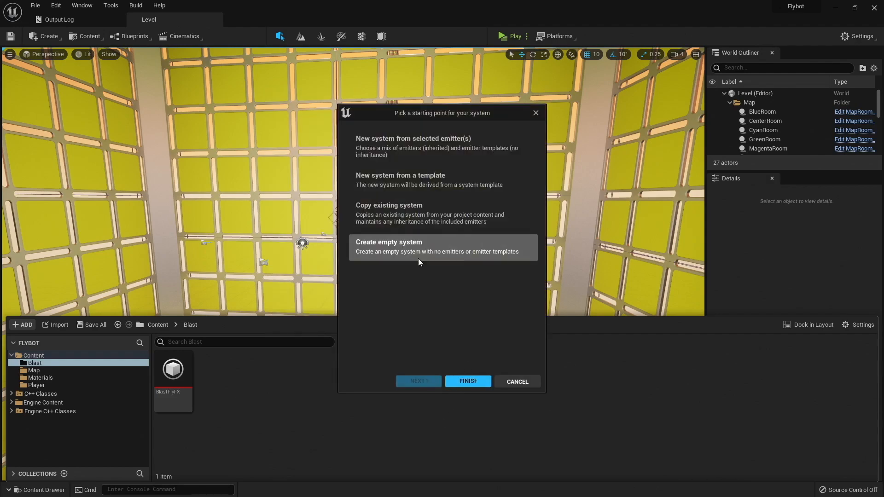
{"action": "left_click", "coordinate": [468, 381]}
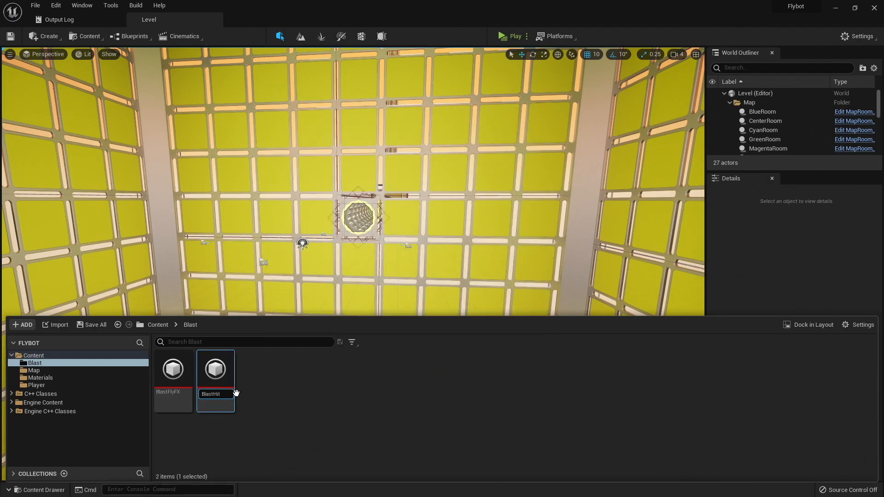
{"action": "double_click", "coordinate": [215, 369]}
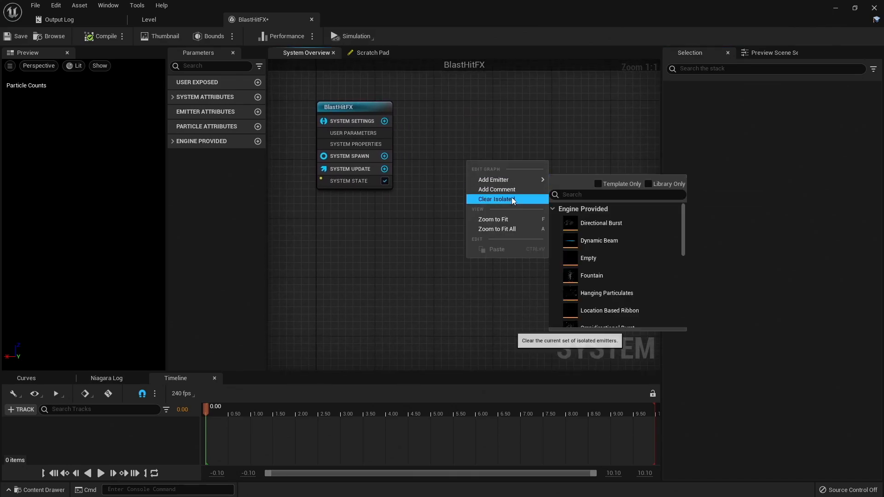
- Add an empty emitter that plays once, with a Spawn Burst Instantaneous module
{"action": "left_click", "coordinate": [588, 258]}
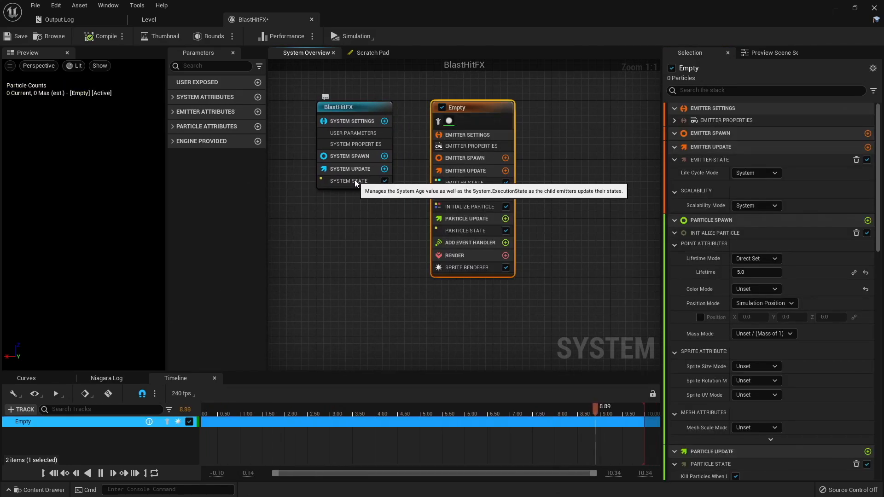
{"action": "left_click", "coordinate": [348, 180]}
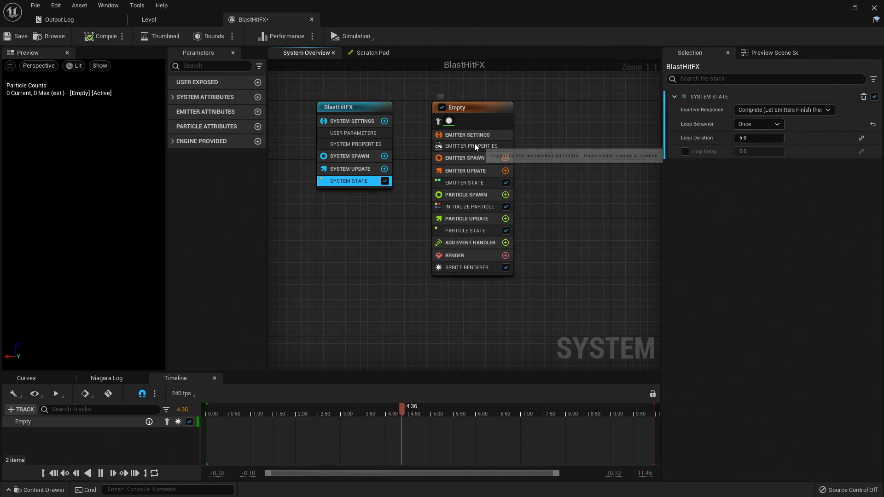
{"action": "left_click", "coordinate": [471, 146]}
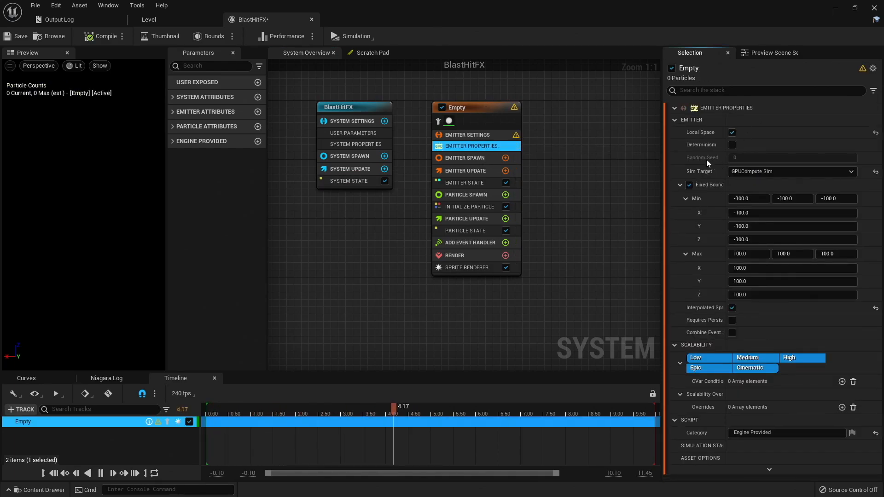
{"action": "left_click", "coordinate": [465, 170]}
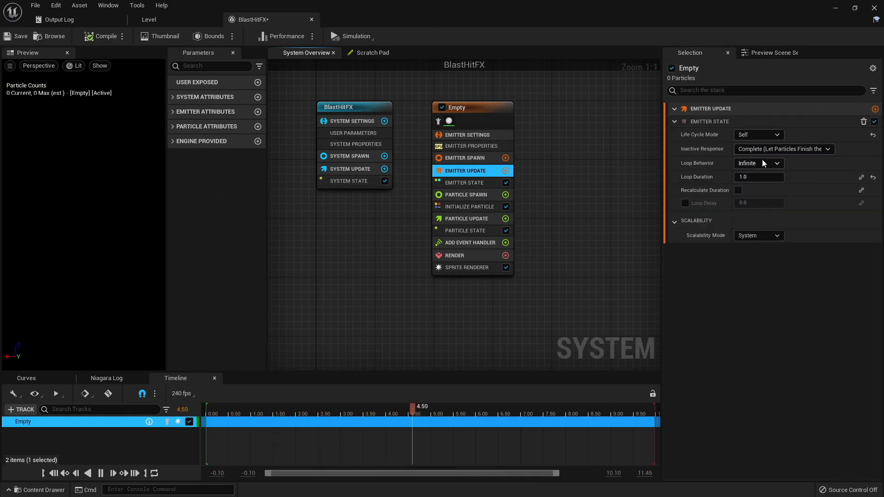
{"action": "left_click", "coordinate": [505, 170]}
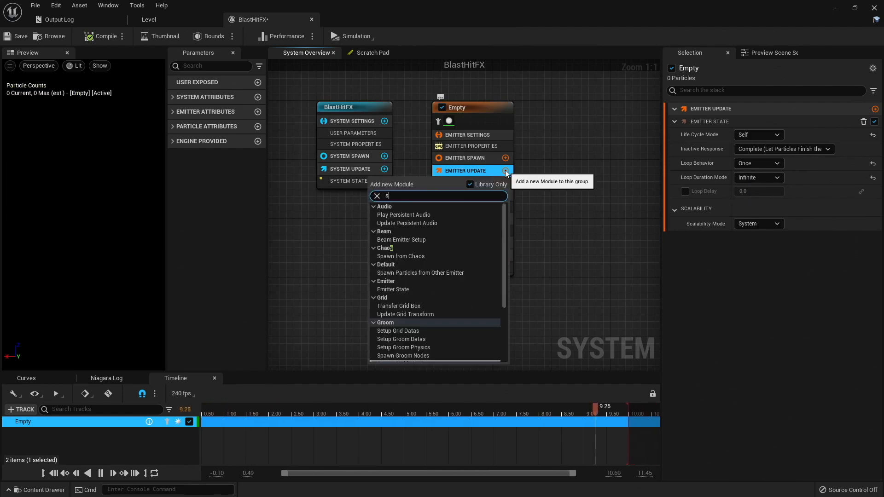
{"action": "type", "text": "pawn"}
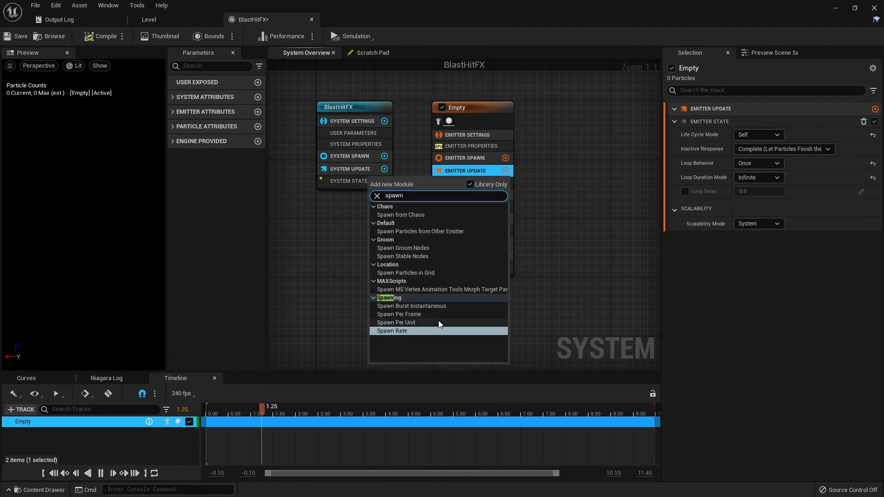
{"action": "left_click", "coordinate": [411, 305]}
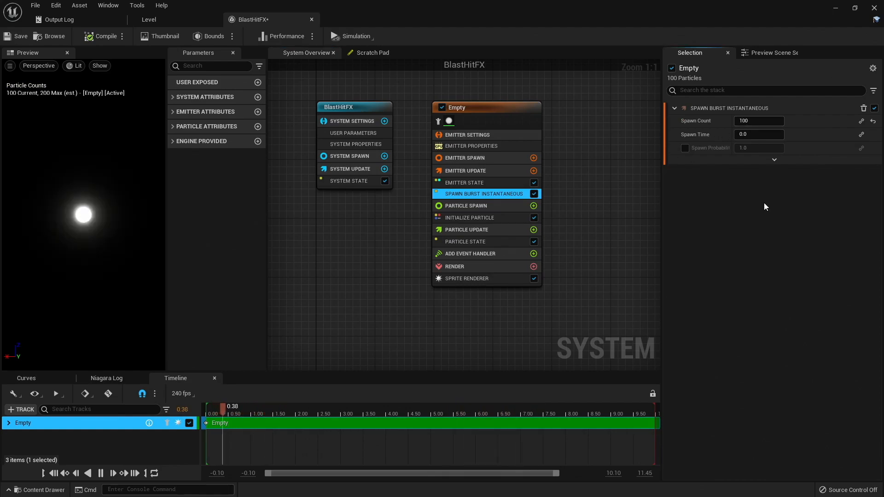
- Set Initialize Particle lifetime 0.2, direct dark blue colour, and random 50–100 sprite size
{"action": "left_click", "coordinate": [469, 218]}
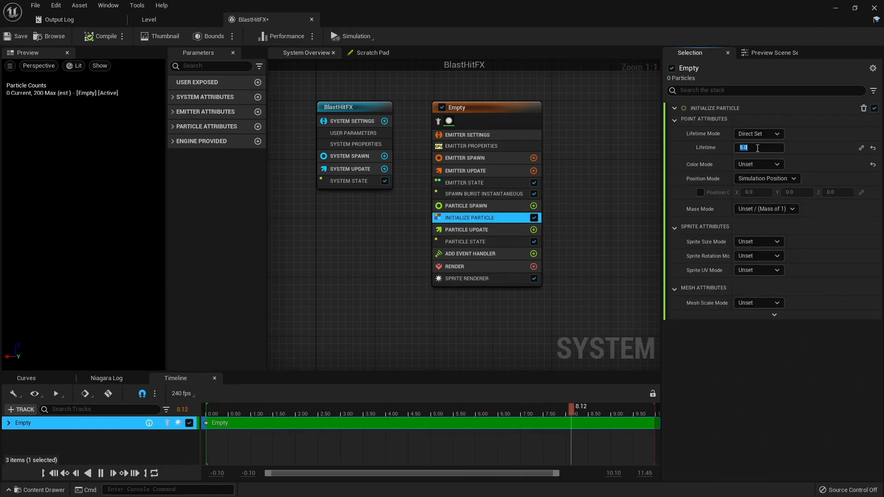
{"action": "type", "text": ".2"}
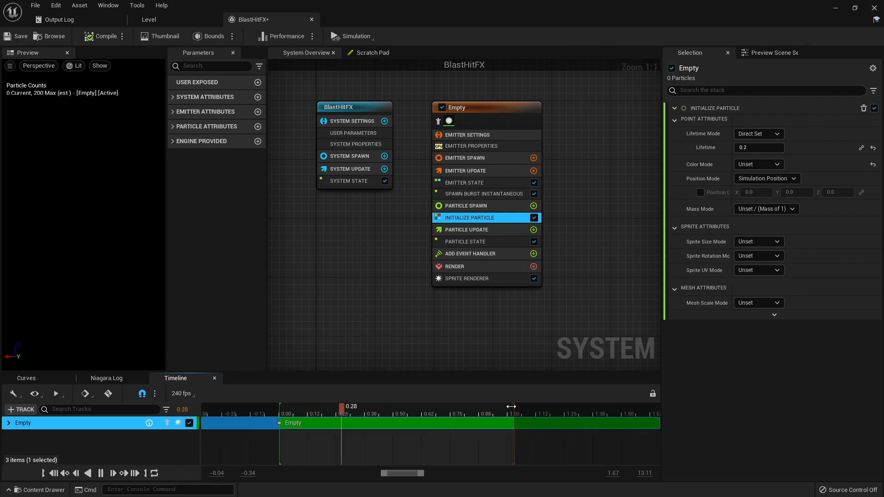
{"action": "mouse_move", "coordinate": [533, 430]}
{"action": "type", "text": "2"}
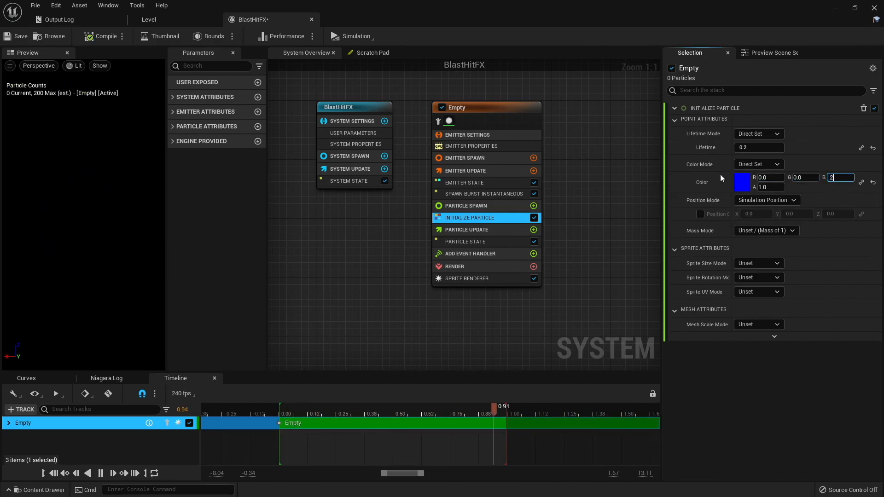
{"action": "left_click", "coordinate": [758, 264]}
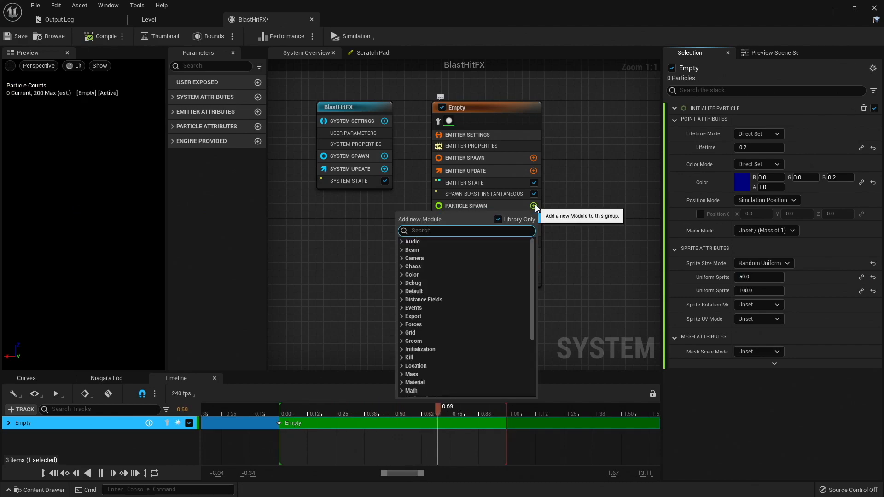
- Add an Add Velocity module to BlastHitFX with Vector Scale set to 1000
{"action": "type", "text": "v"}
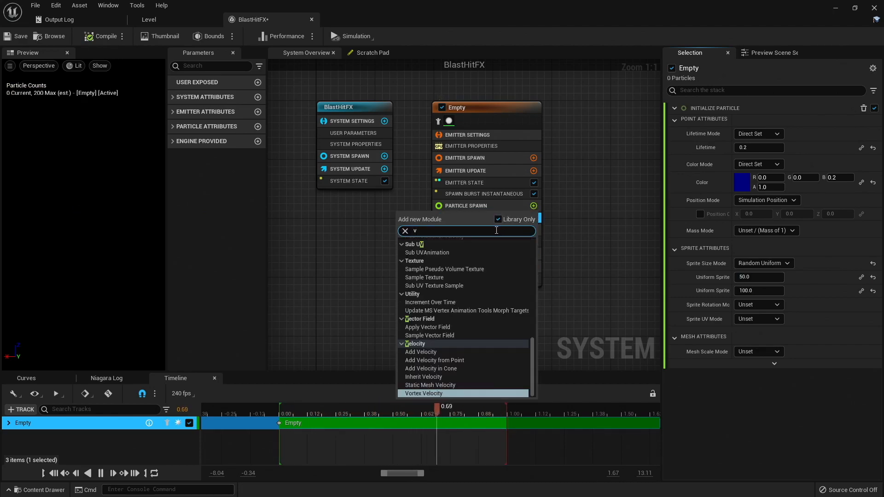
{"action": "type", "text": "eloc"}
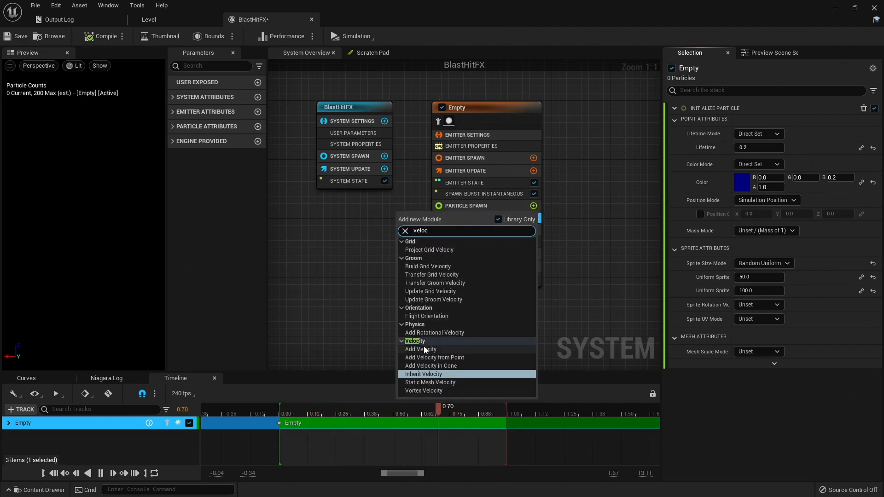
{"action": "left_click", "coordinate": [420, 349]}
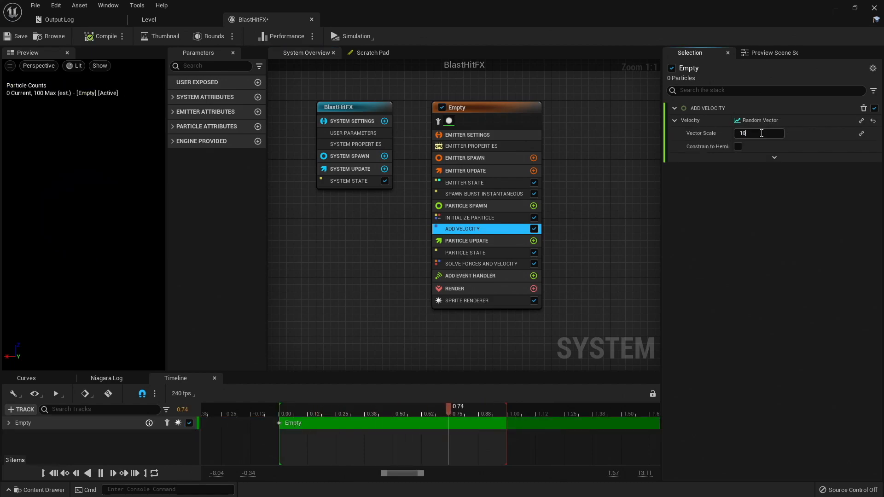
{"action": "type", "text": "1000.0"}
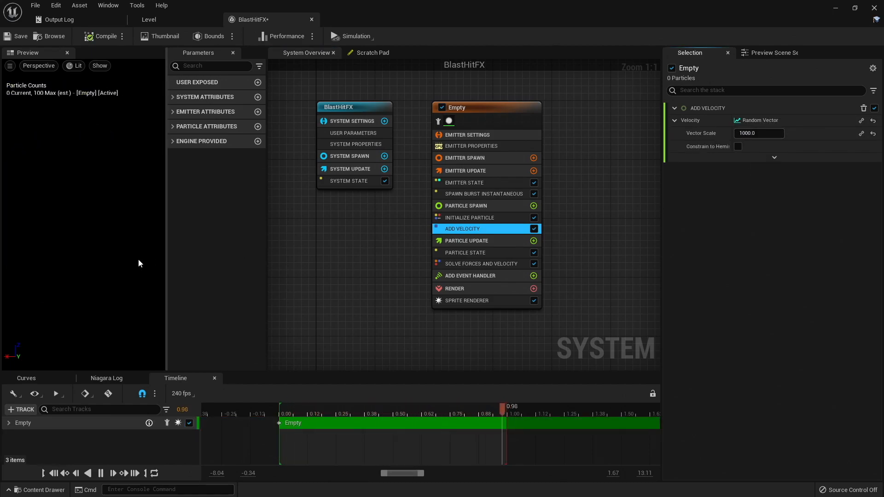
{"action": "mouse_move", "coordinate": [89, 269]}
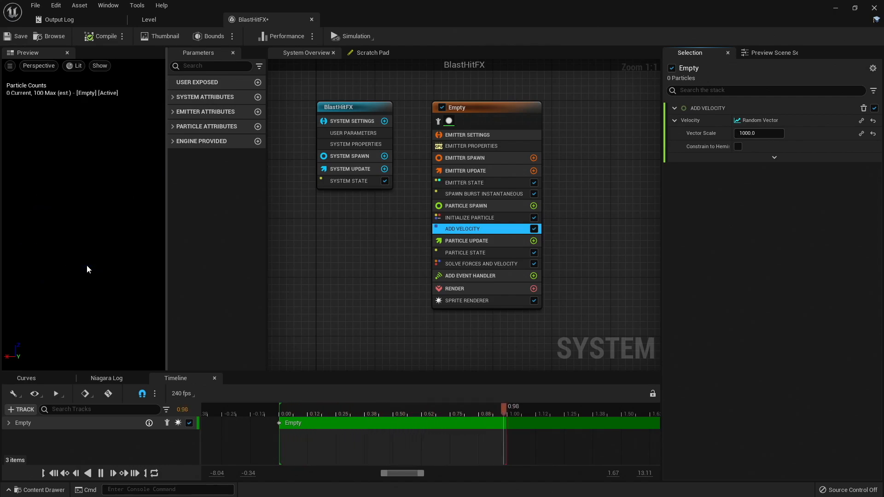
- Add Scale Color to Particle Update, lerping alpha from 1 to 0 by Particles.NormalizedAge
{"action": "left_click", "coordinate": [533, 241]}
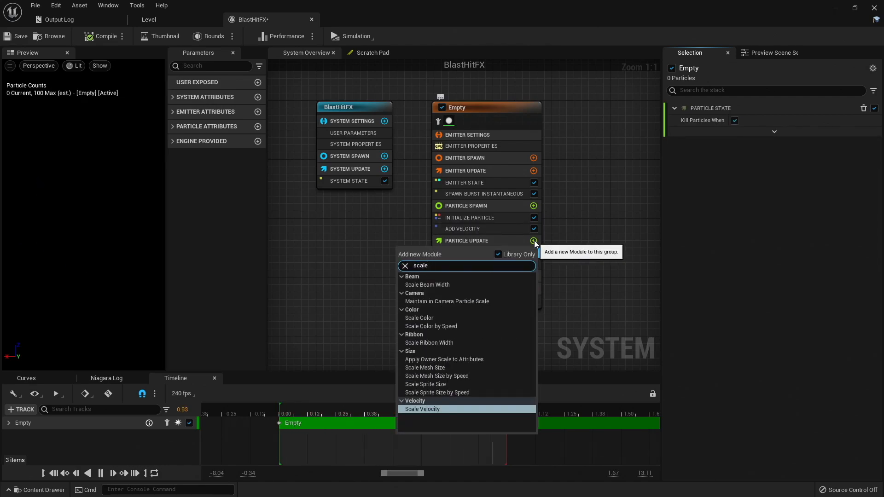
{"action": "left_click", "coordinate": [420, 318]}
{"action": "type", "text": "lerp"}
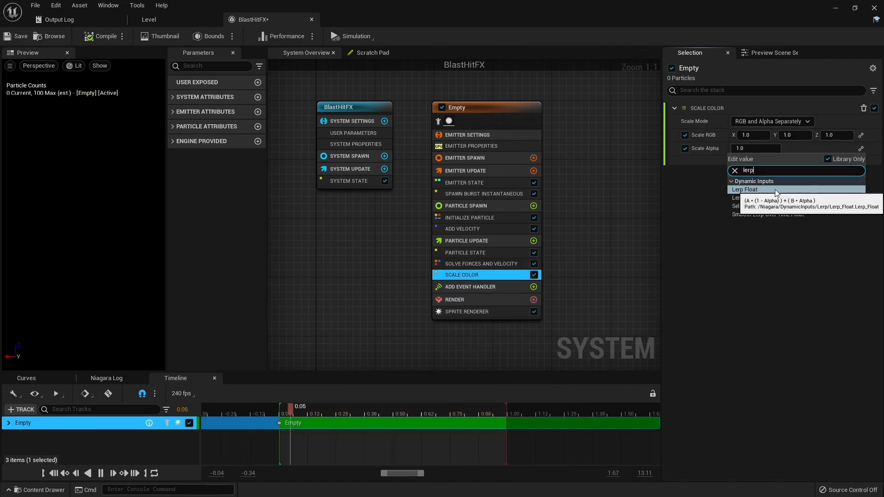
{"action": "left_click", "coordinate": [744, 189]}
{"action": "type", "text": "age"}
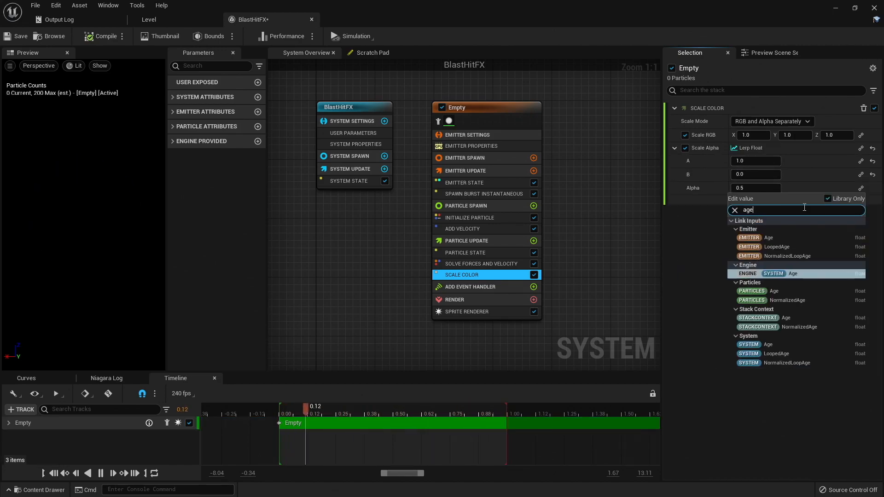
{"action": "mouse_move", "coordinate": [791, 300]}
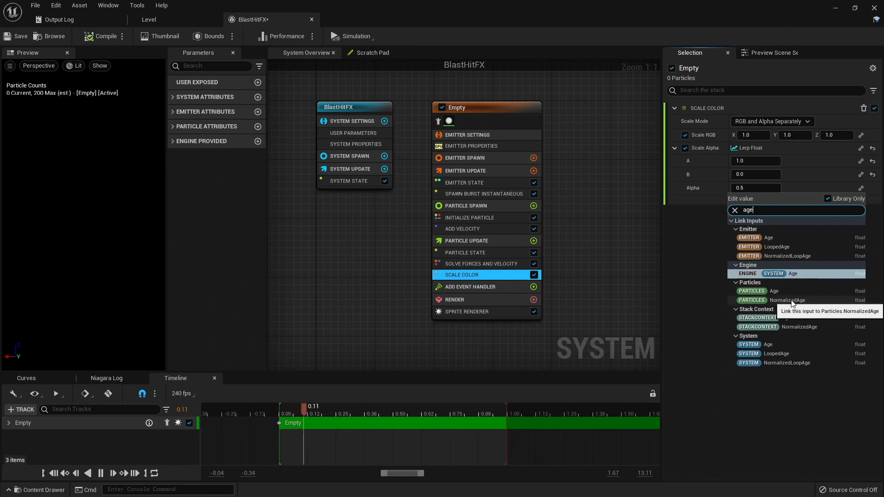
{"action": "left_click", "coordinate": [787, 300]}
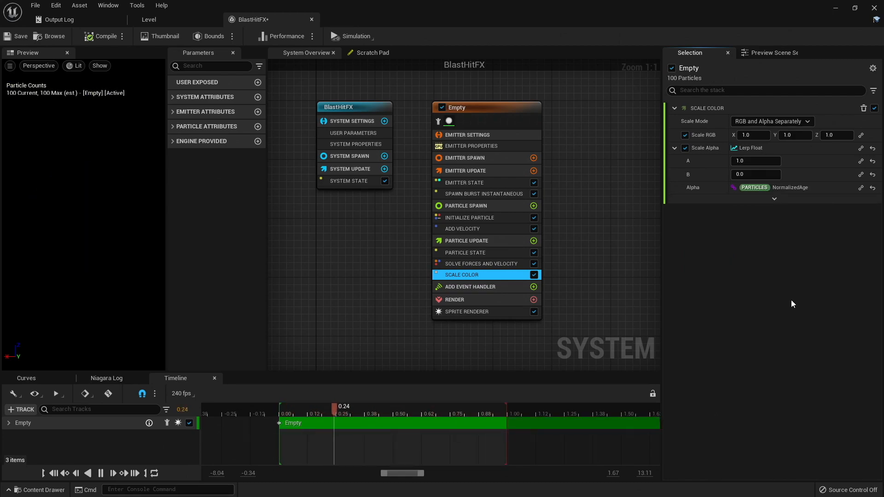
{"action": "left_click", "coordinate": [475, 286]}
{"action": "type", "text": "fl"}
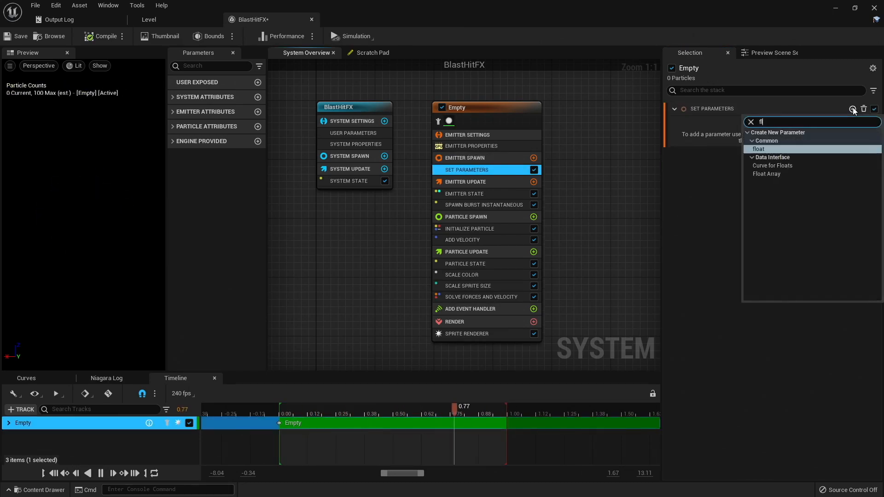
- Create a float SpriteHardness parameter set to 0.8 in Emitter Spawn
{"action": "left_click", "coordinate": [758, 149]}
{"action": "type", "text": "SpriteHardness"}
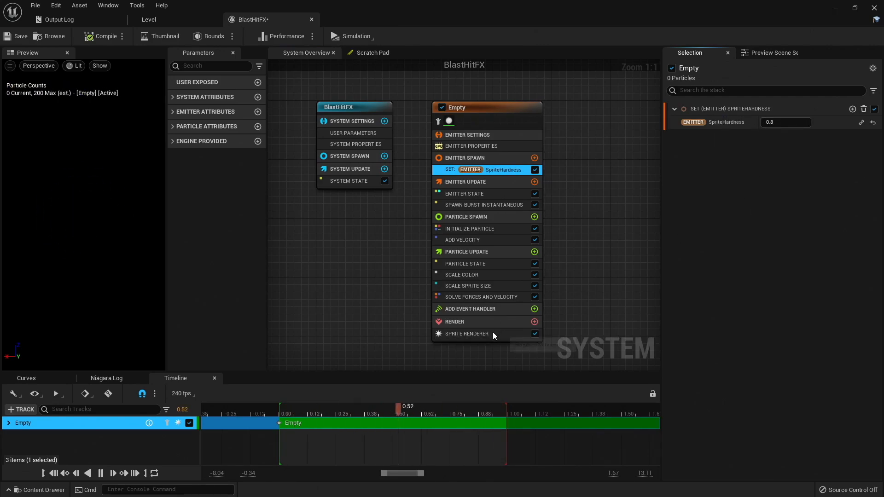
{"action": "left_click", "coordinate": [467, 334]}
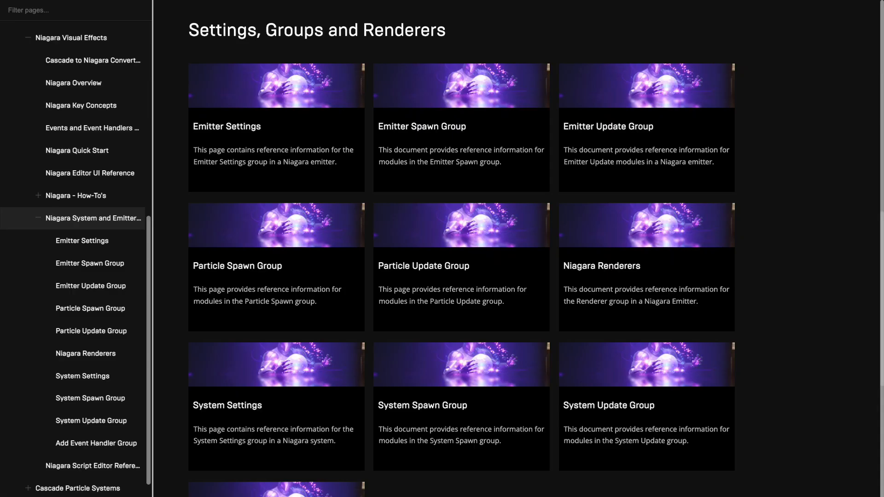
- Open the Niagara System and Emitter Module Reference documentation page
{"action": "left_click", "coordinate": [73, 83]}
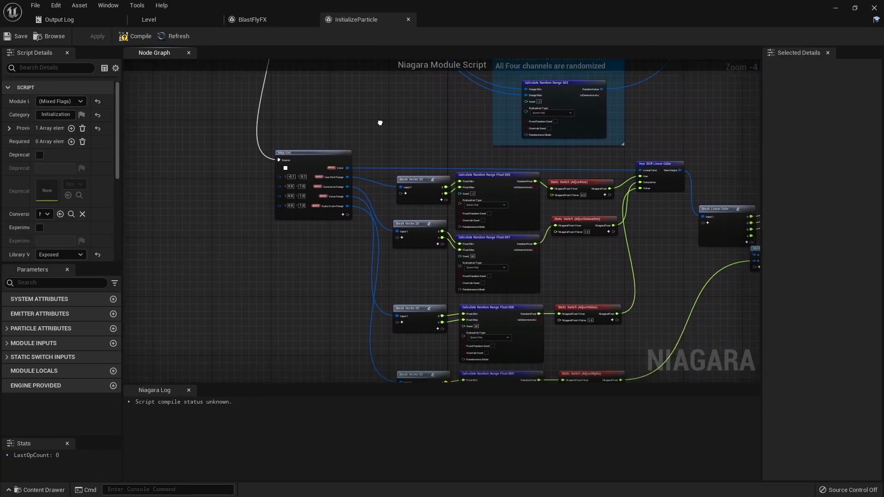
- In BlastFlyFX, enable Performance timings and inspect the Spawn Rate module
{"action": "left_click", "coordinate": [251, 19]}
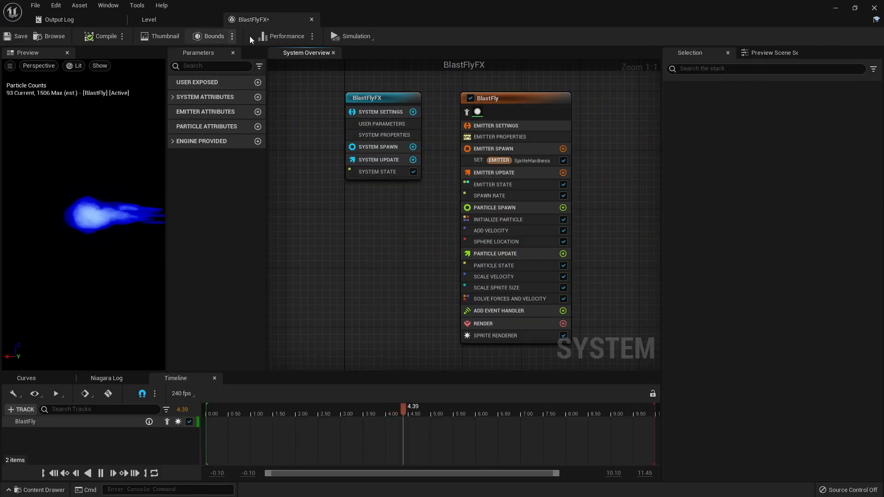
{"action": "left_click", "coordinate": [286, 36]}
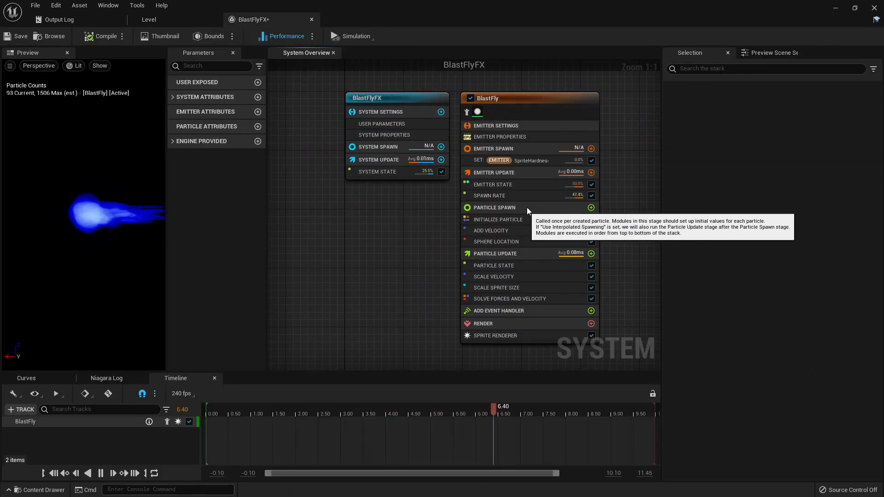
{"action": "left_click", "coordinate": [489, 196]}
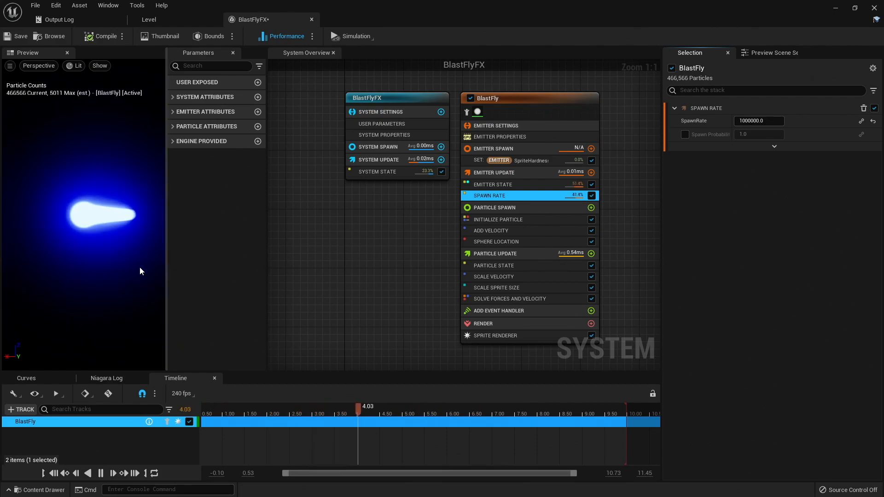
{"action": "left_click", "coordinate": [499, 137]}
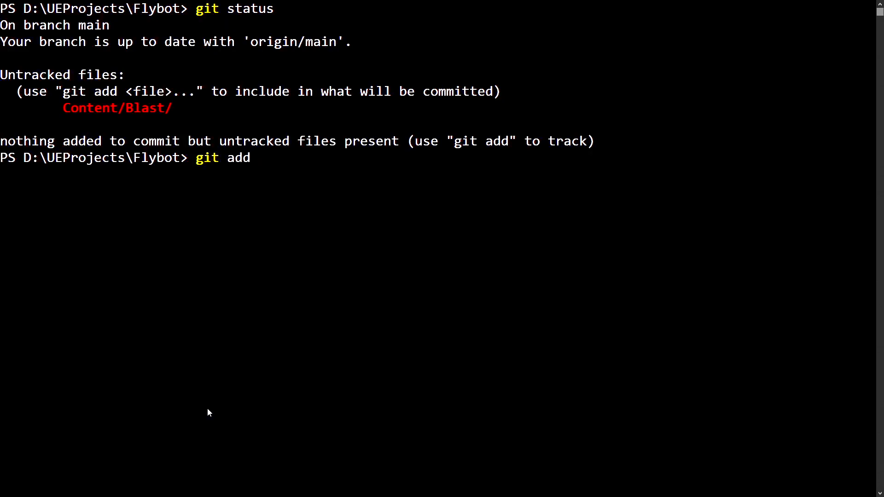
- Stage Content/Blast, commit with message 'Add new Niagara FX for when a blast…', then push
{"action": "type", "text": "Content/Blast"}
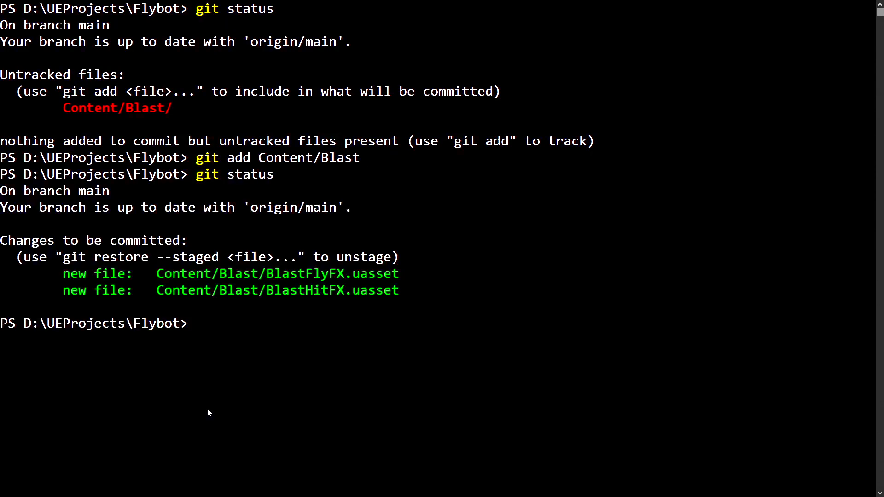
{"action": "type", "text": "git commit -a -m \"Add new Niagara FX f"}
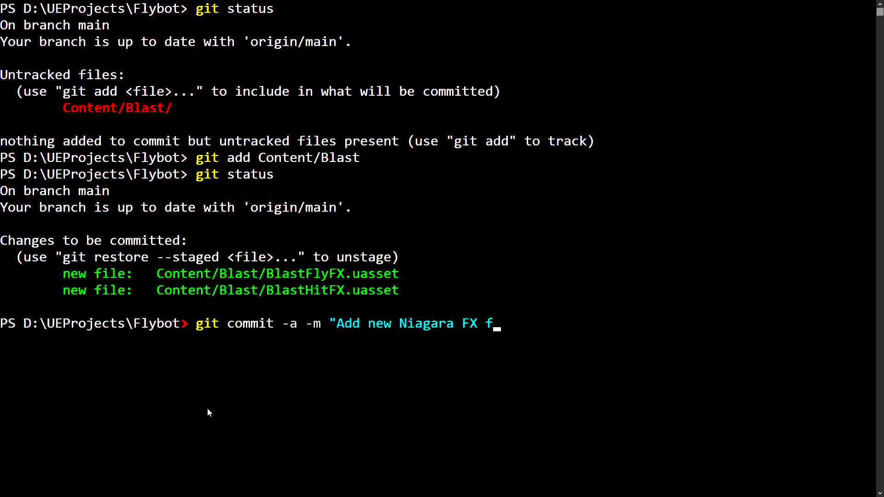
{"action": "type", "text": "or when a blast is flying and hits an object.\""}
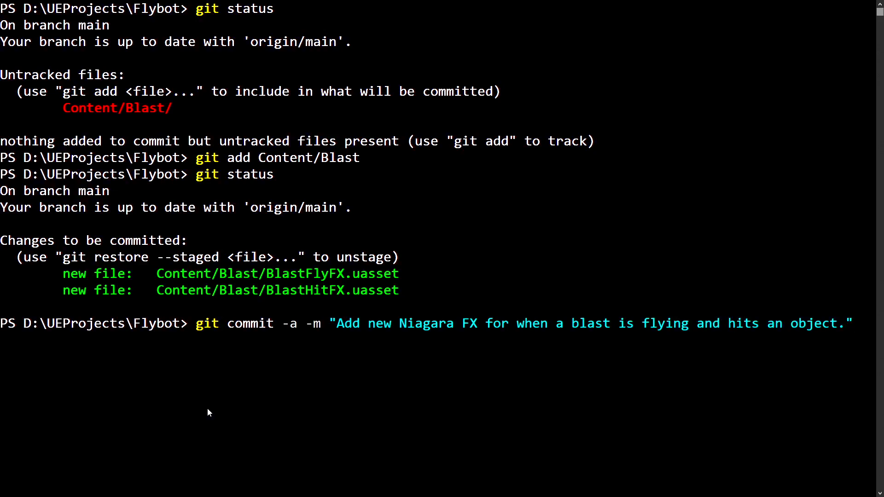
{"action": "type", "text": "git push"}
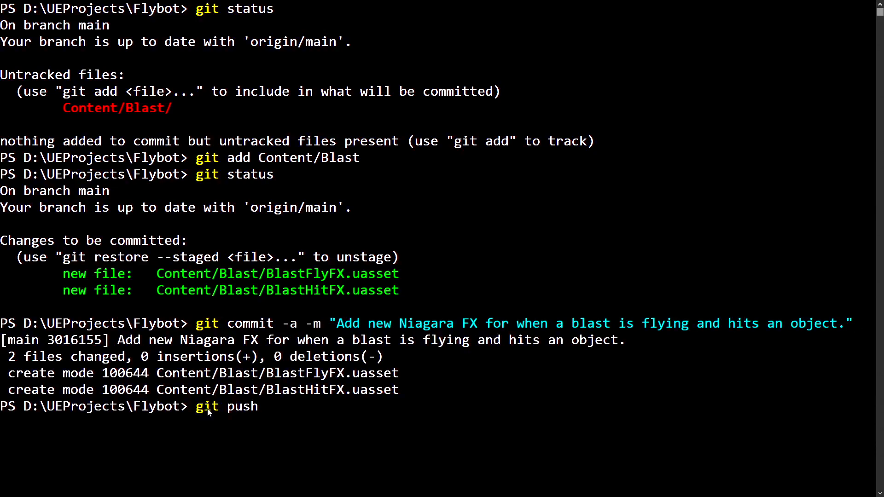